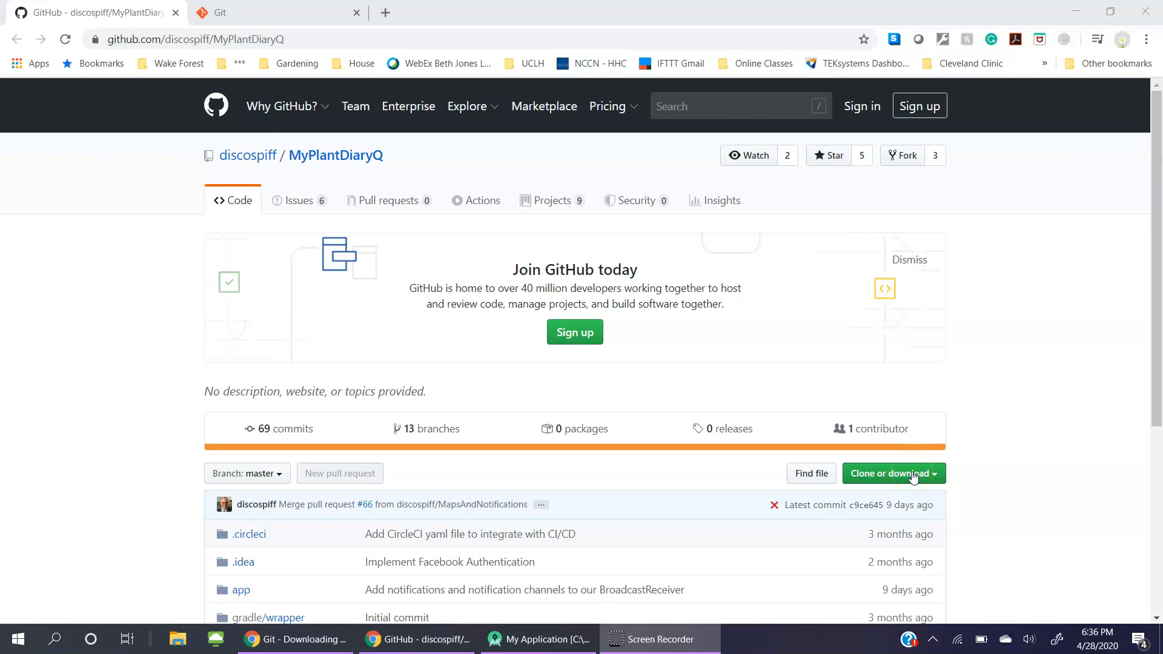
Step: Reveal the HTTPS clone URL for the MyPlantDiaryQ repository on GitHub
left_click(892, 472)
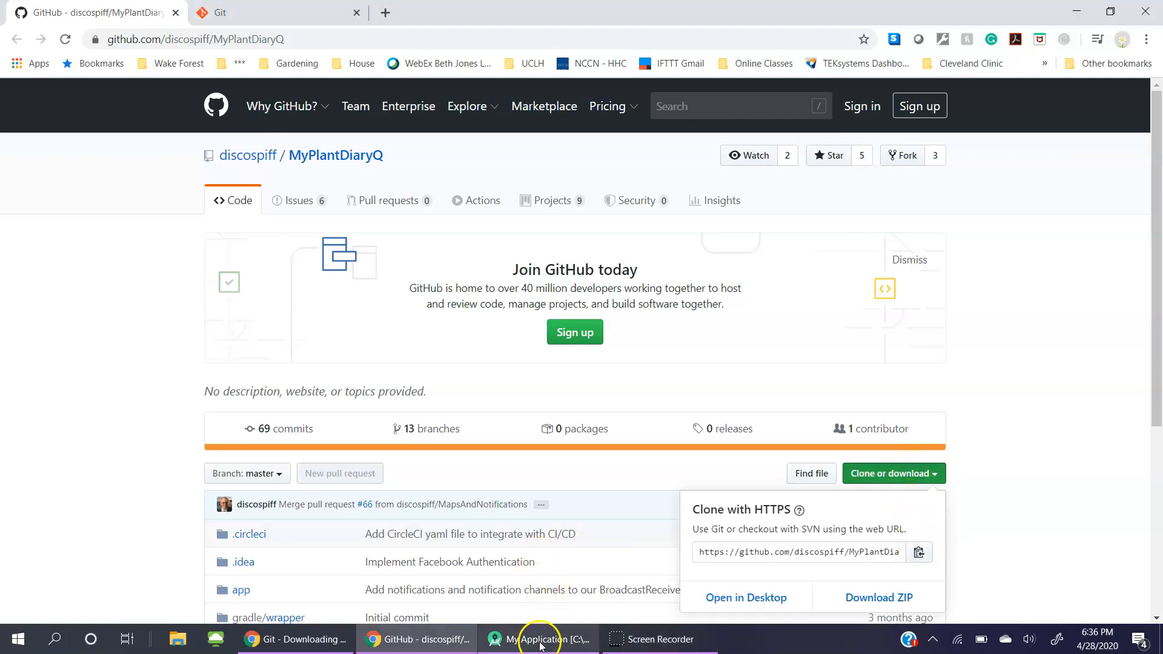
left_click(540, 640)
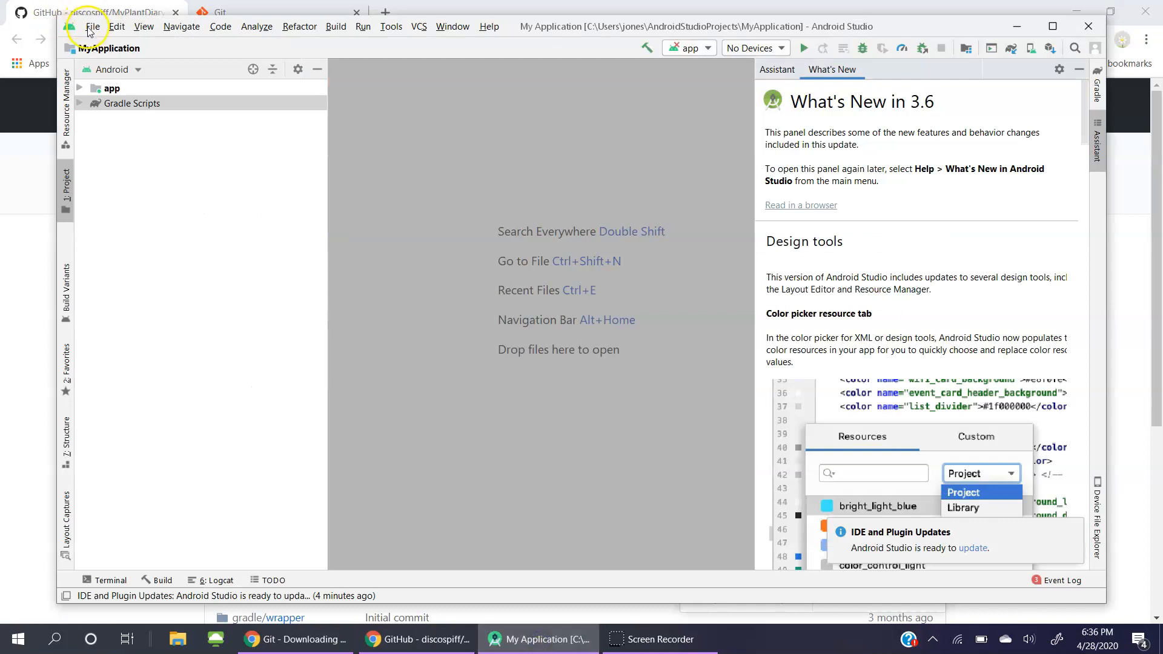
left_click(92, 26)
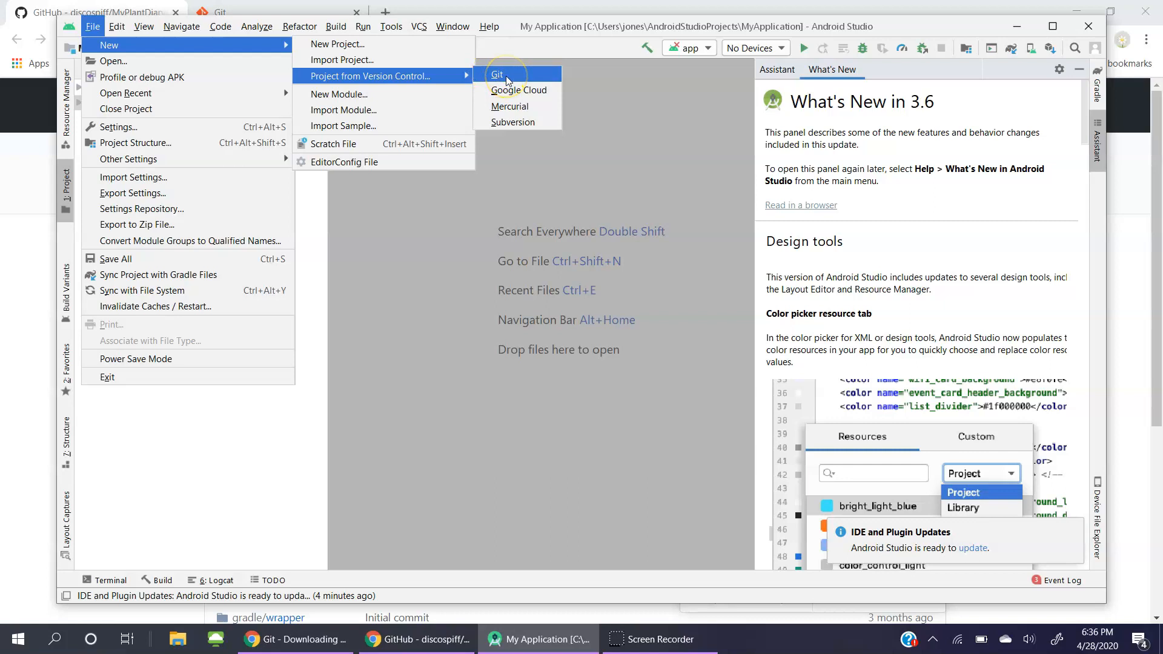
left_click(497, 74)
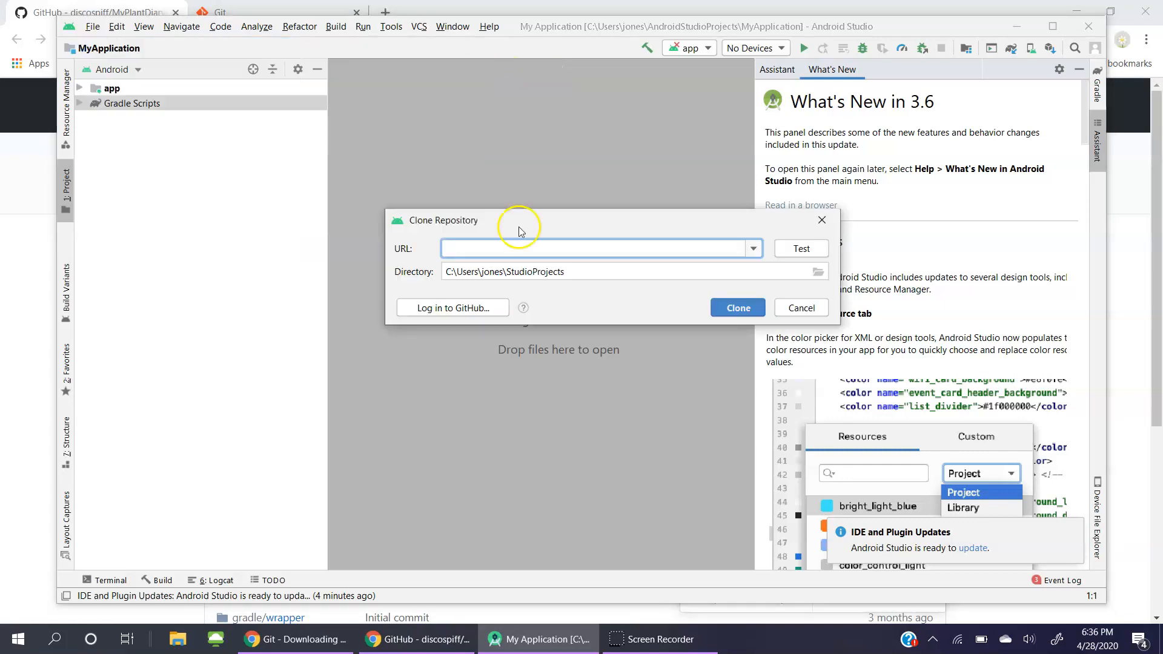
type("https://github.com/discospiff/MyPlantDiaryQ.git")
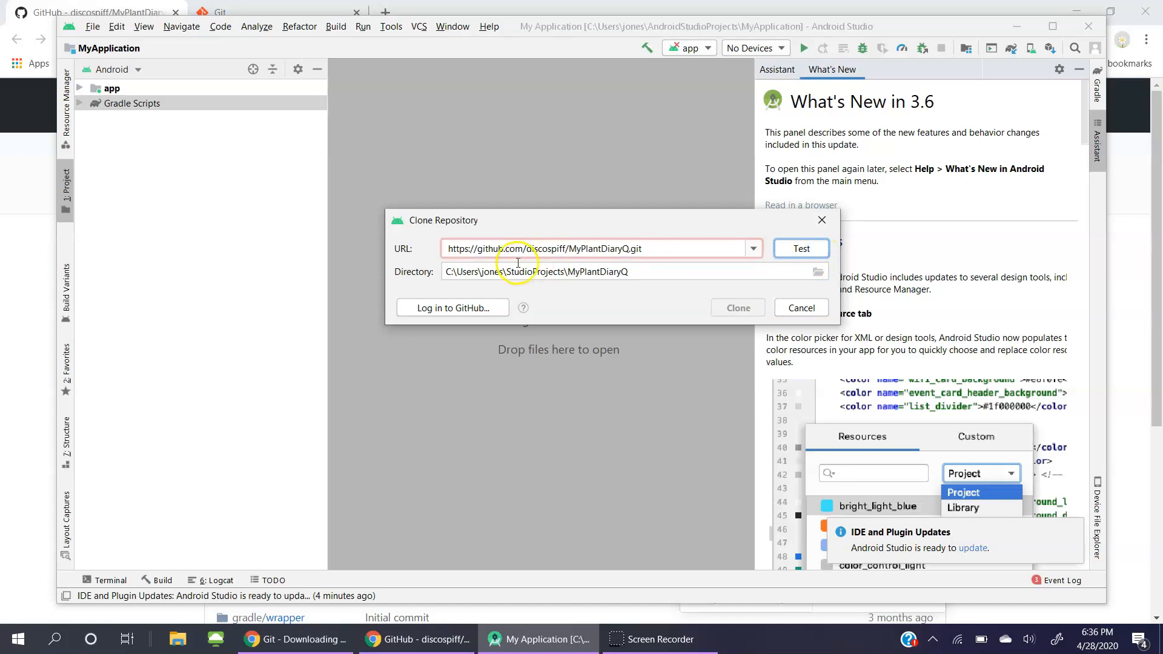
left_click(802, 249)
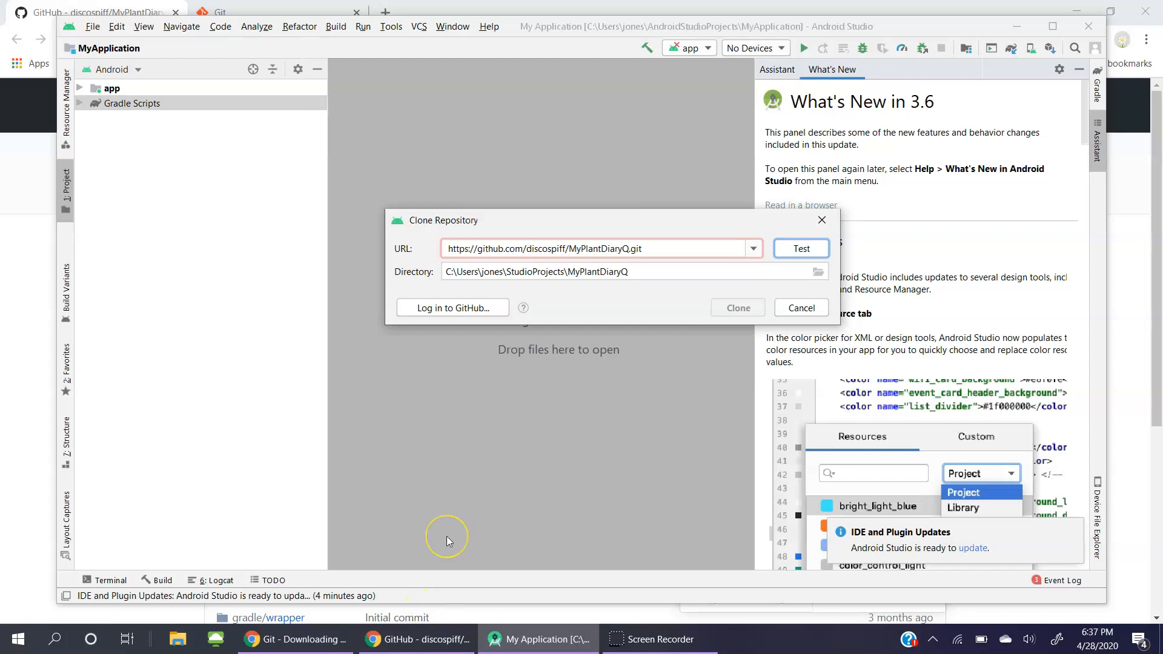
mouse_move(448, 540)
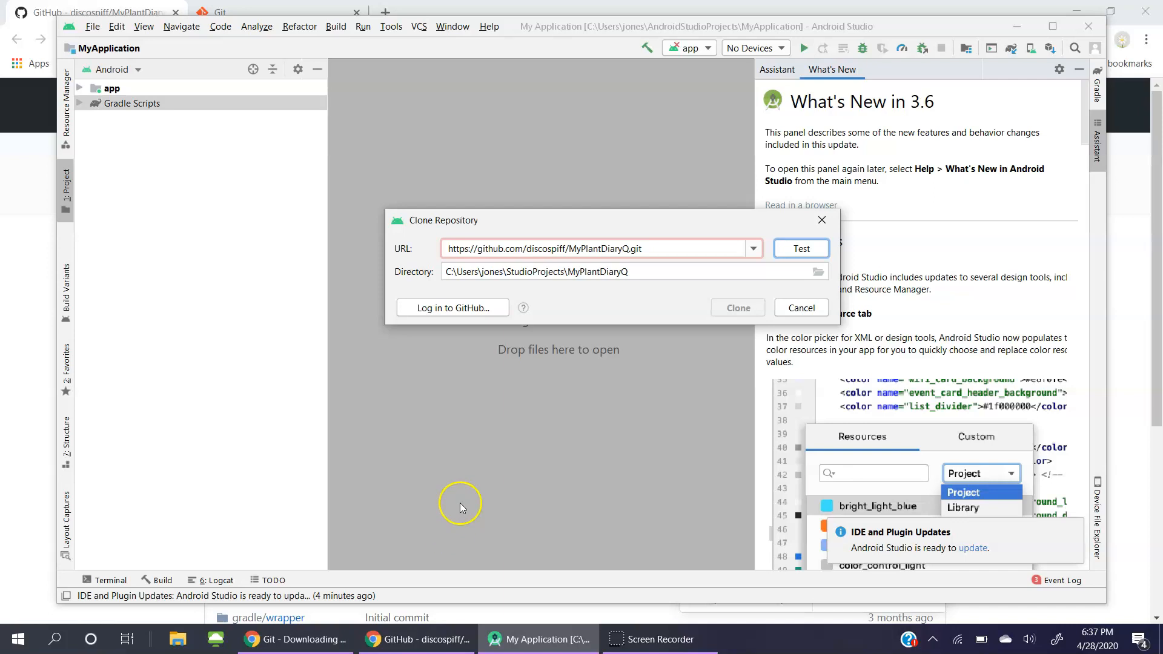
mouse_move(523, 389)
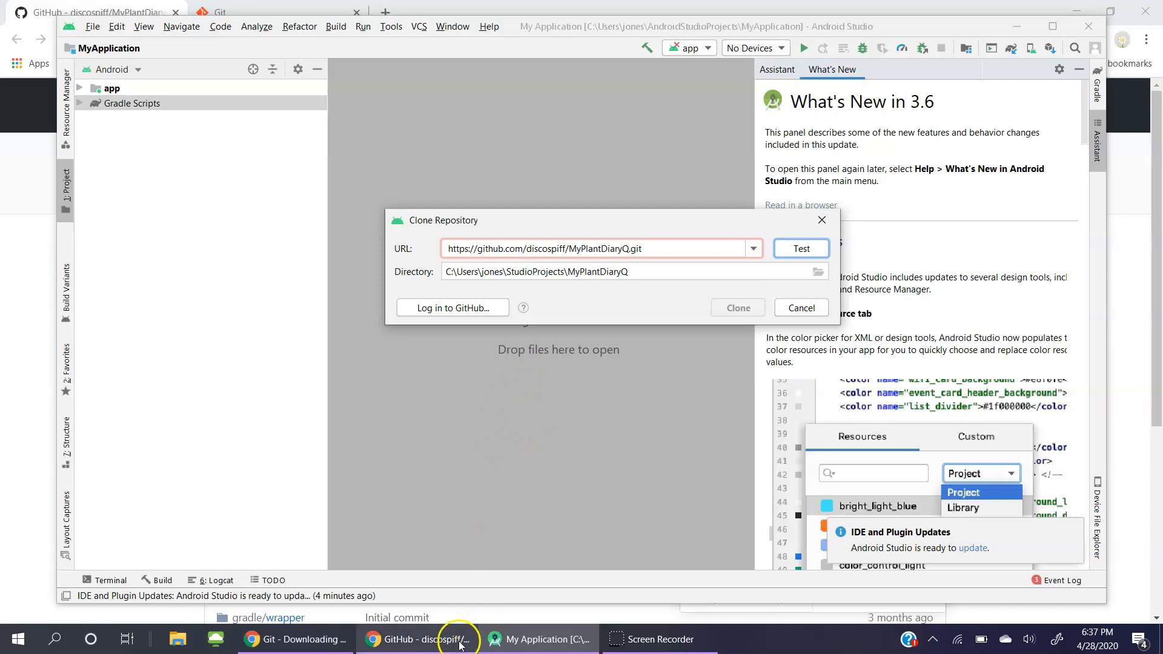
Step: Download Git 2.26.2 for Windows from git-scm.com and show the installer's open option
left_click(460, 640)
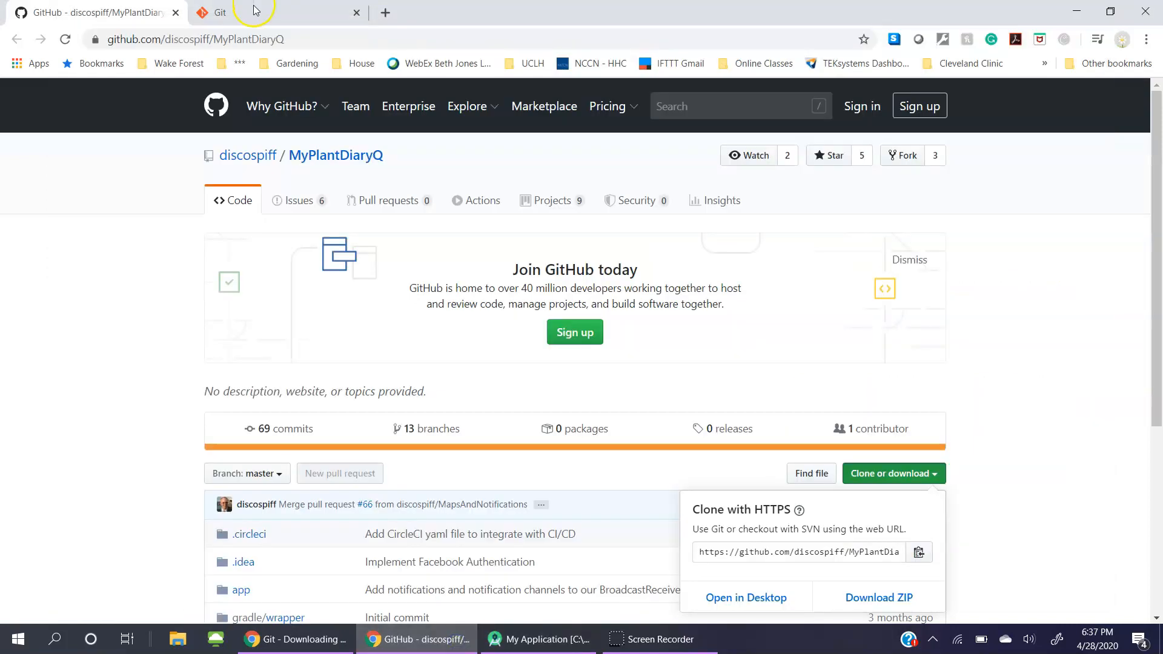
left_click(218, 12)
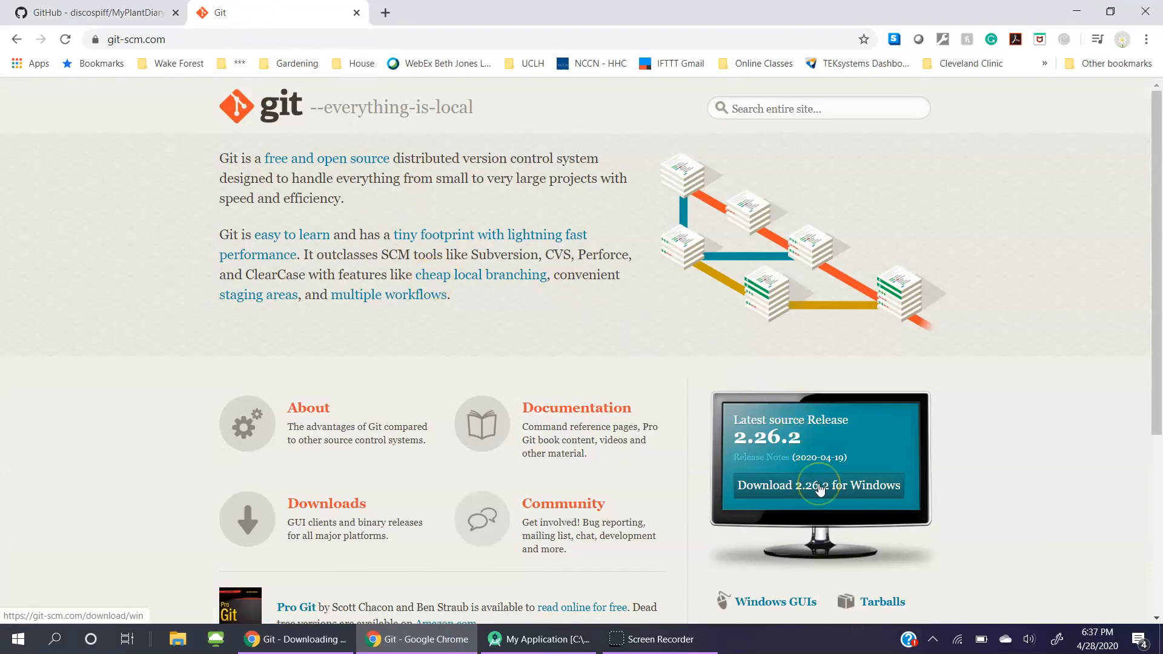
left_click(819, 486)
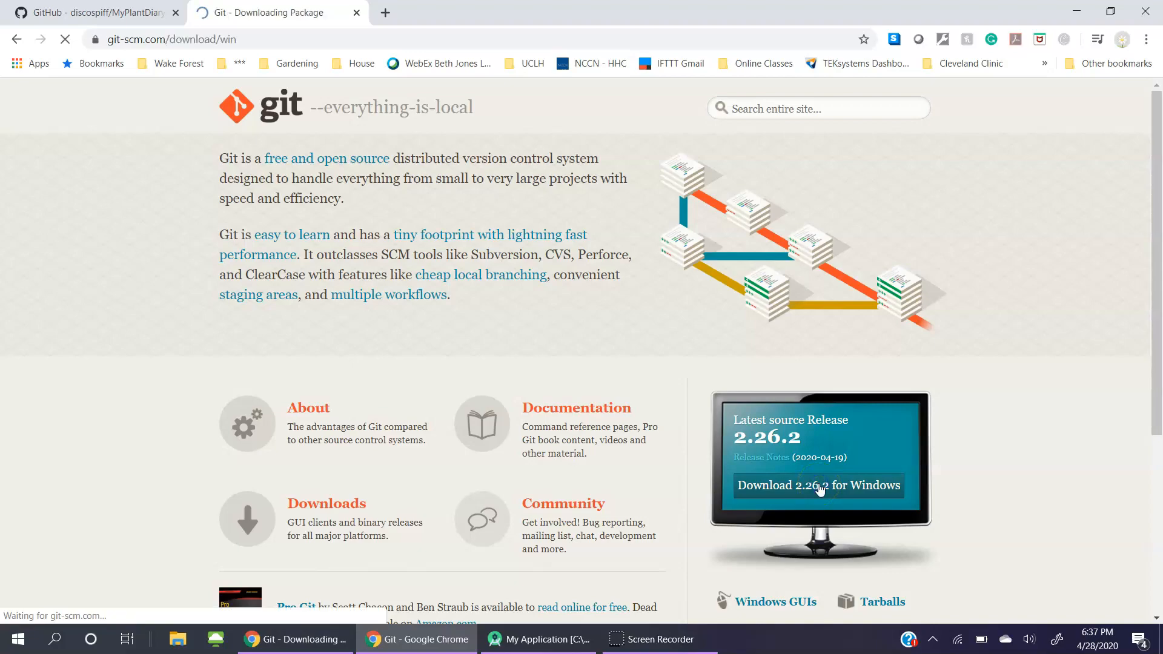
left_click(819, 486)
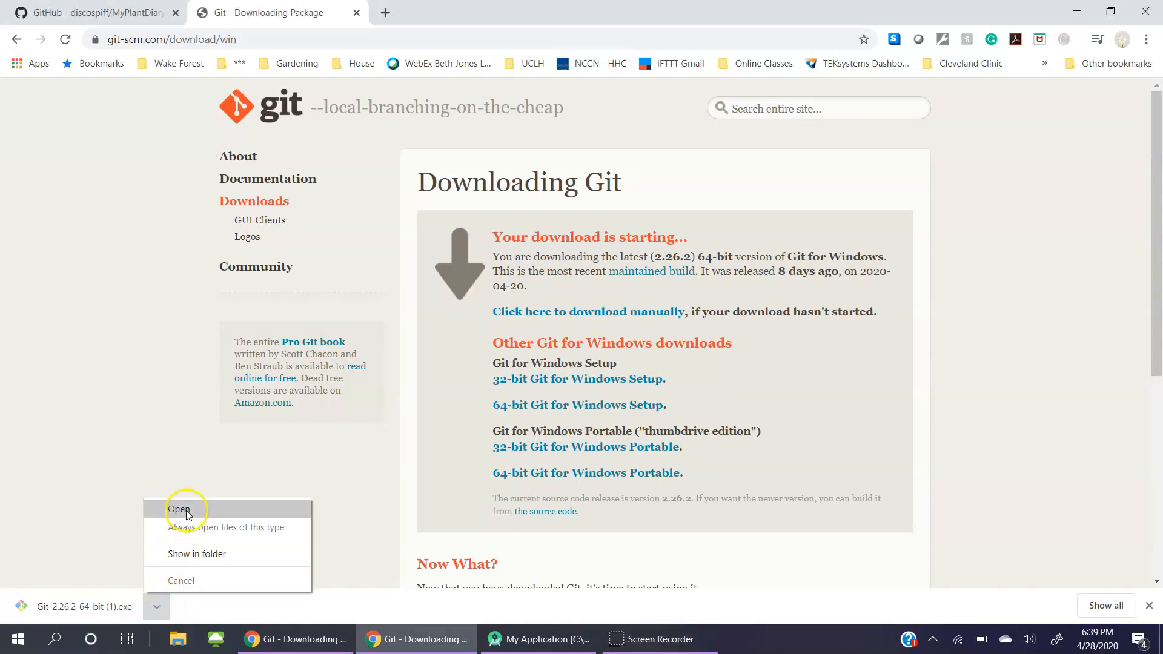
Step: Run the Git 2.26.2 installer, accepting the license and keeping Vim as default editor
left_click(179, 509)
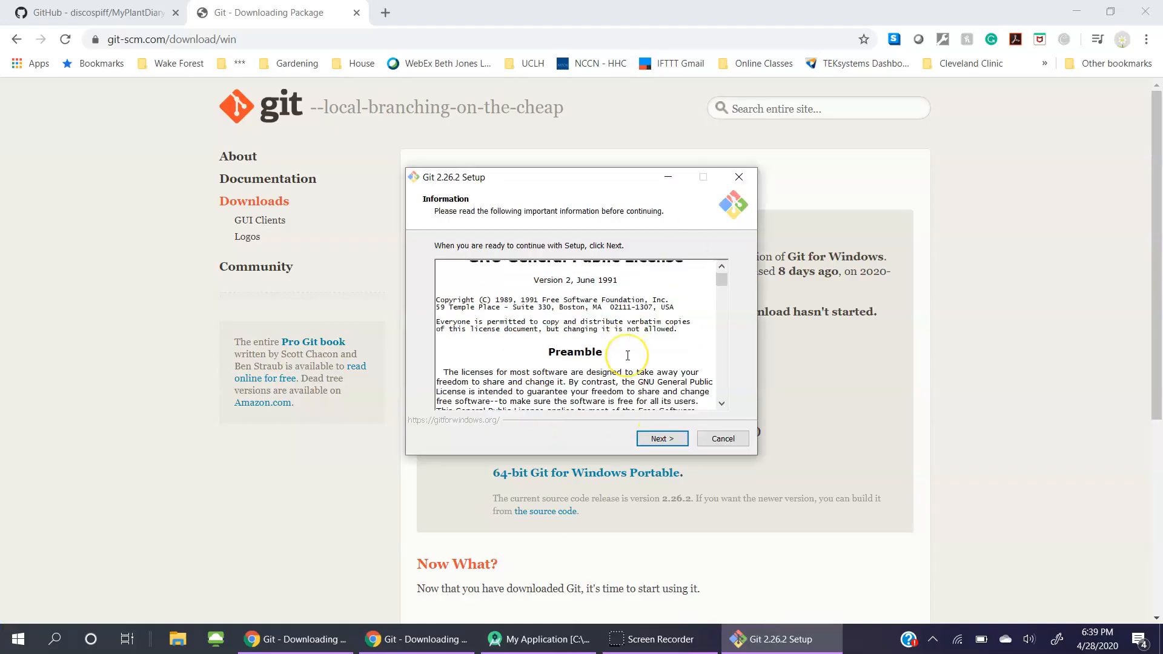
scroll("down", 3)
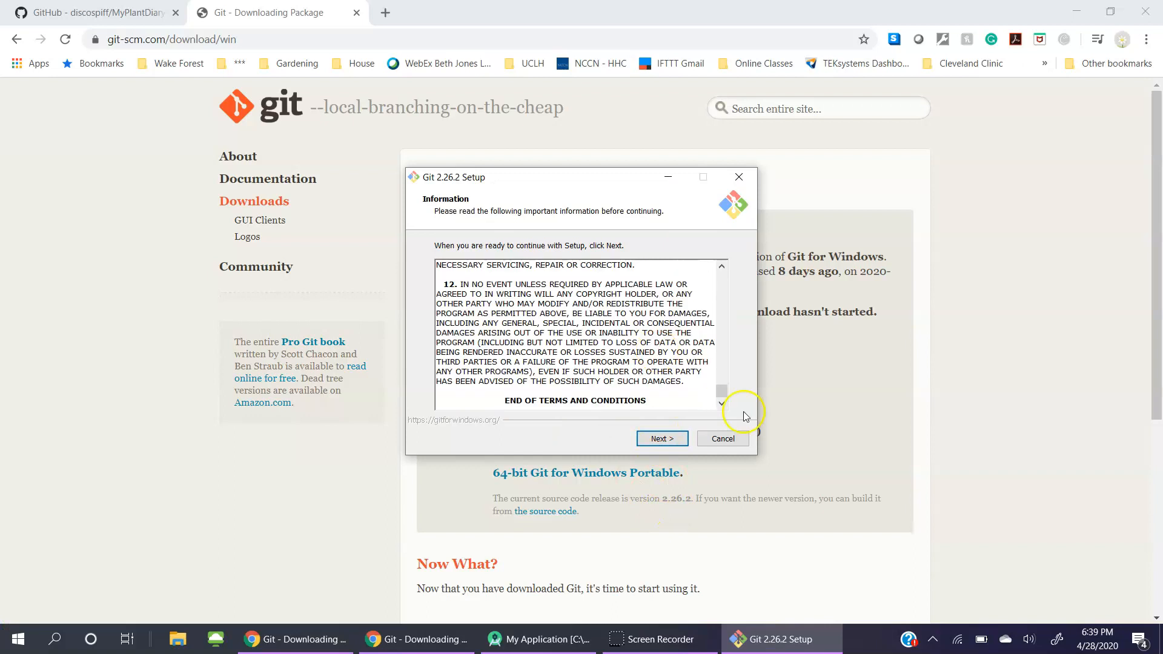
left_click(662, 439)
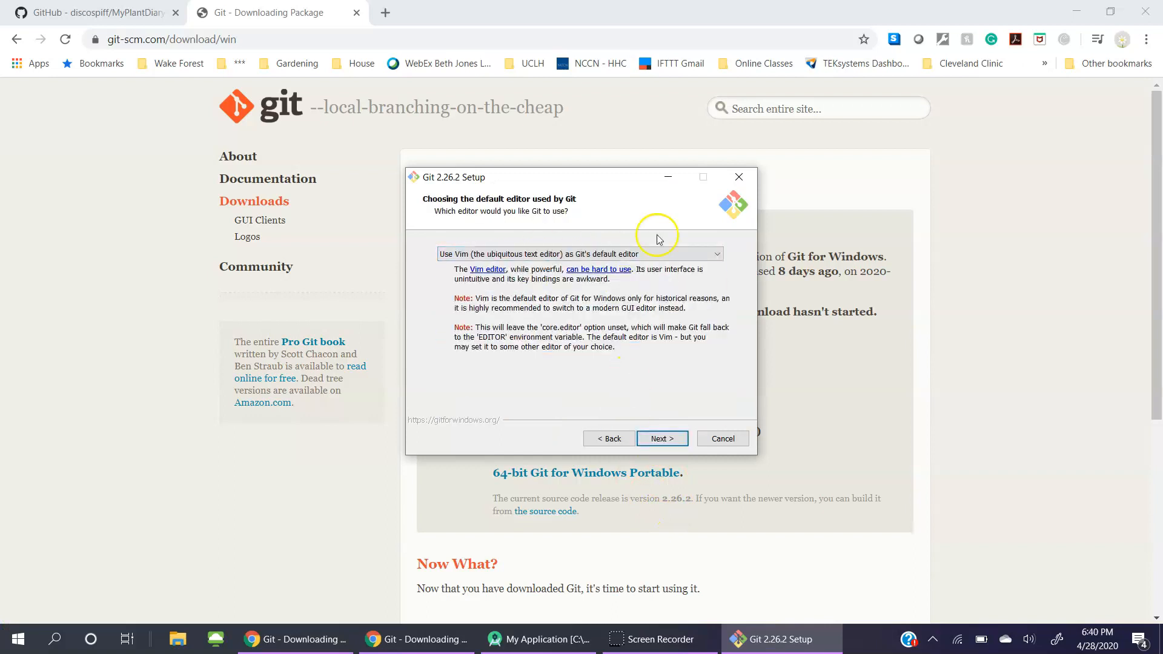
left_click(661, 439)
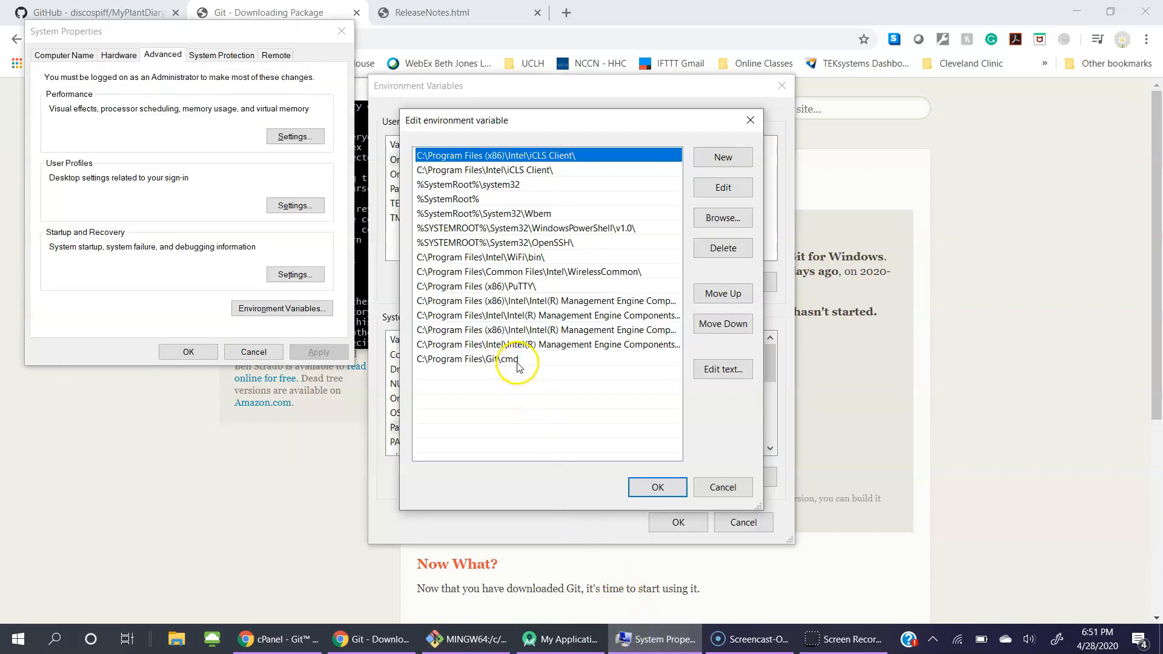
Step: Confirm the Path variable keeping C:\Program Files\Git\cmd and close the editor
left_click(513, 358)
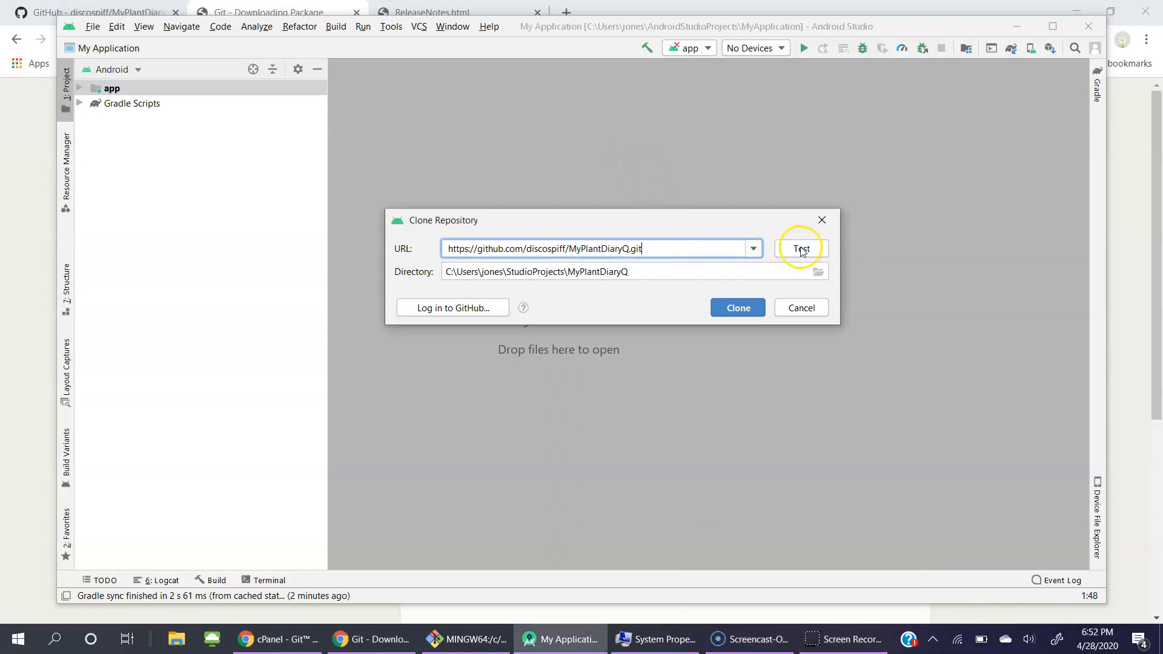
Step: Verify the connection succeeds and clone MyPlantDiaryQ as the open project
left_click(802, 248)
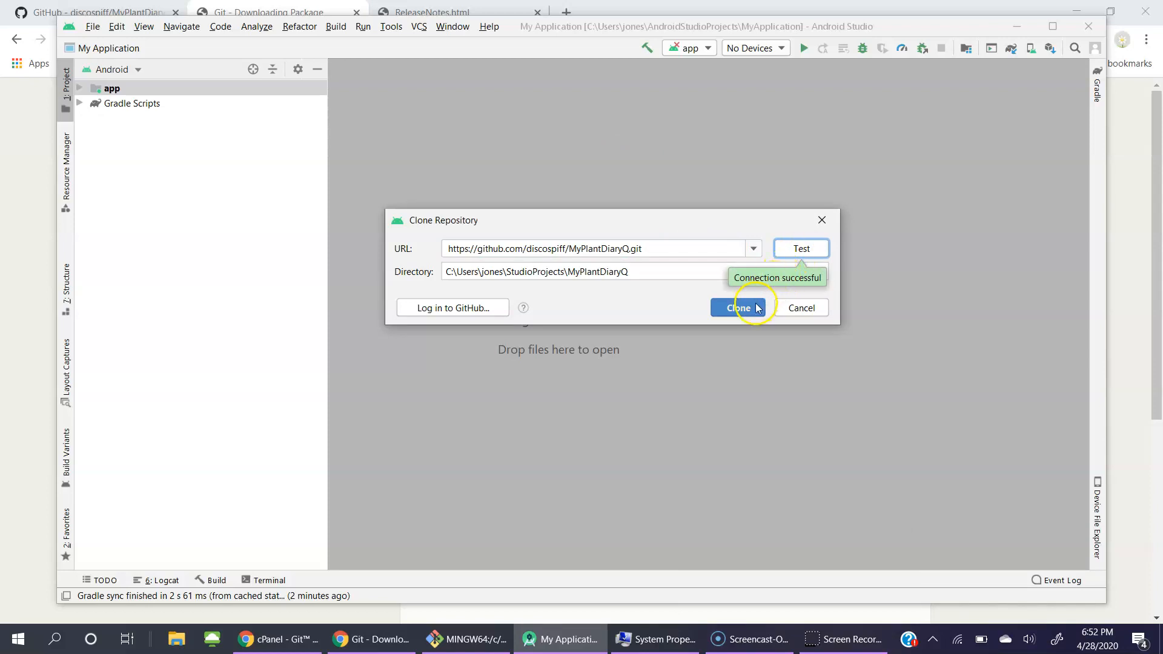
left_click(738, 307)
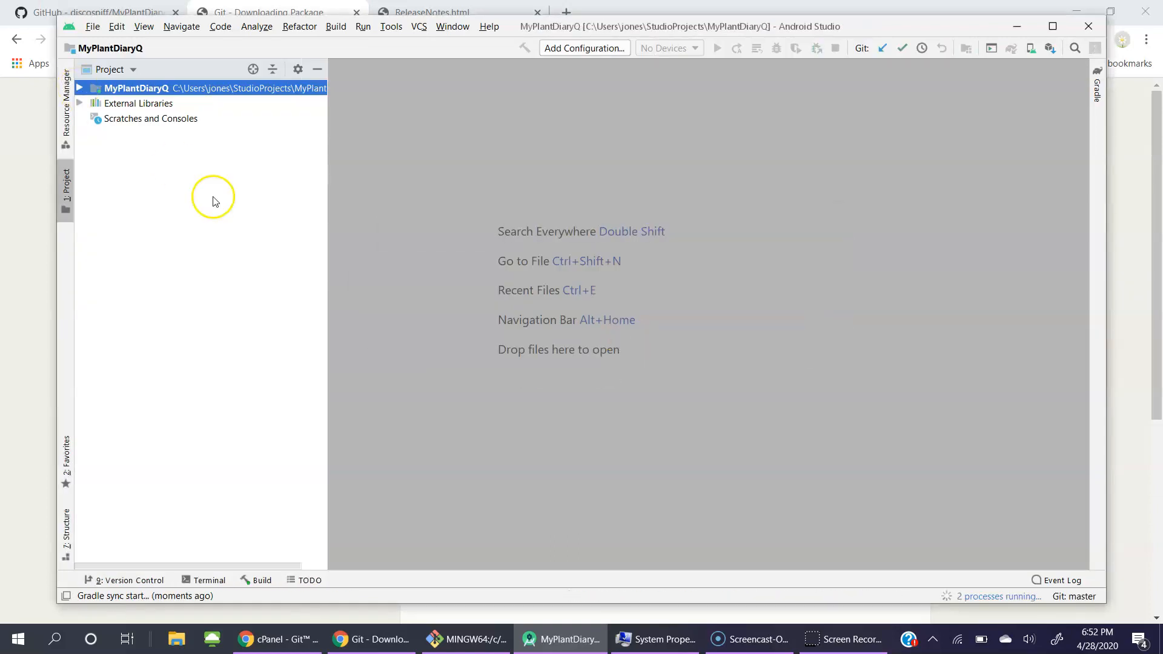
Step: Expand MyPlantDiaryQ > app > edu.uc.jonesbr.myplantdiary to show its classes and subpackages
left_click(83, 87)
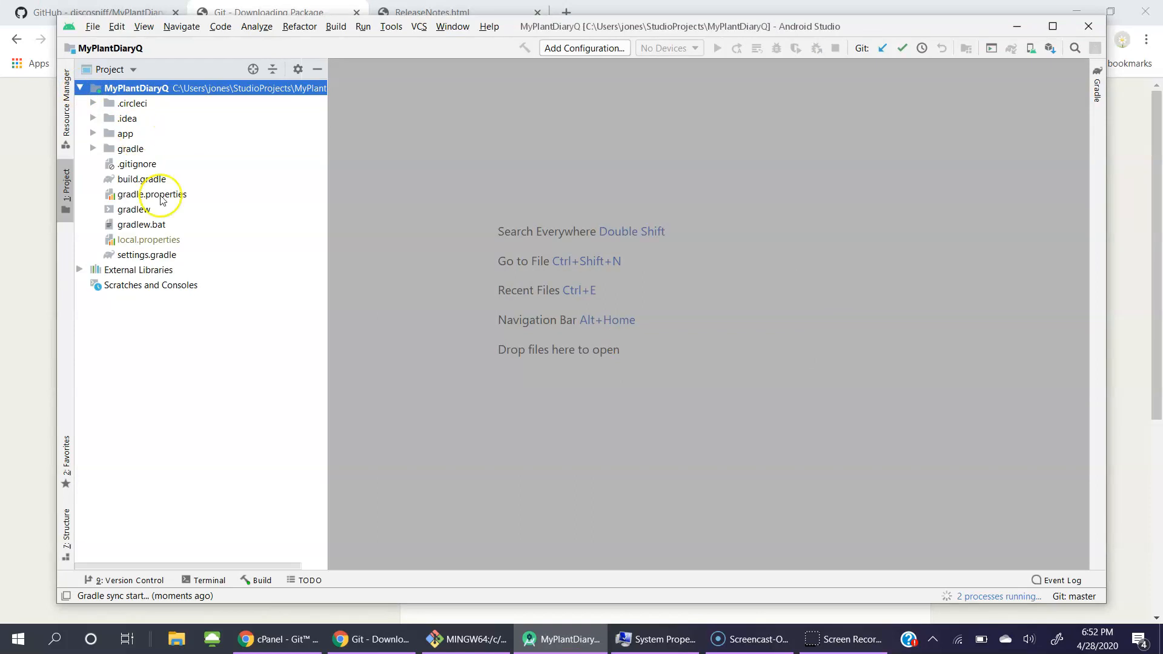
mouse_move(132, 606)
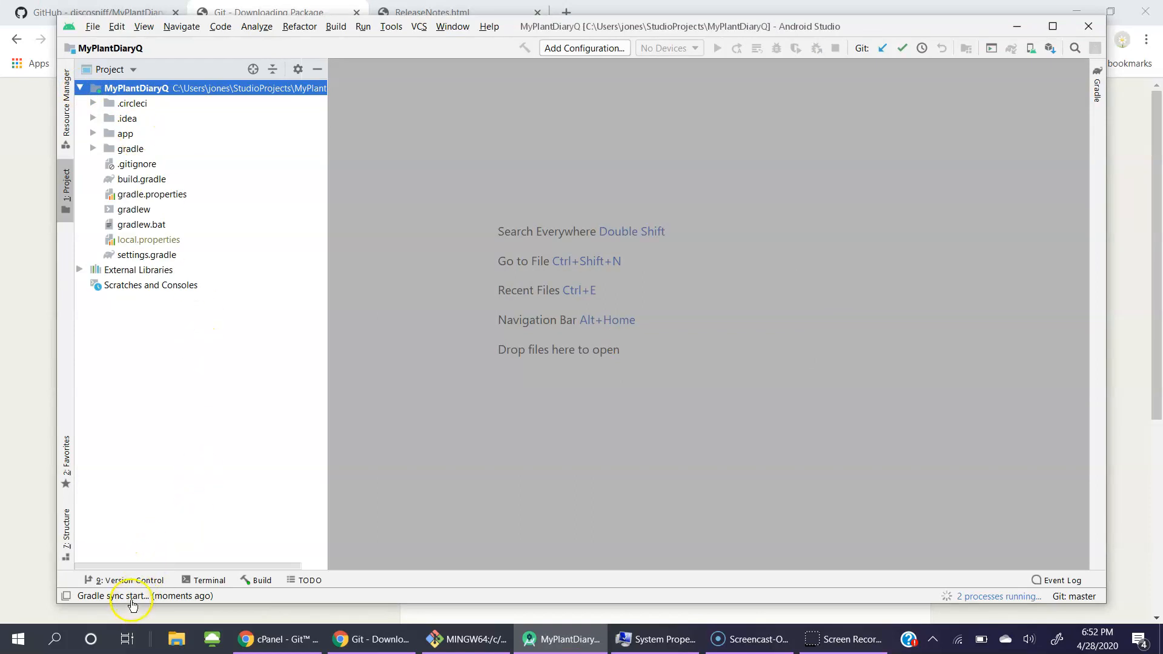
mouse_move(131, 73)
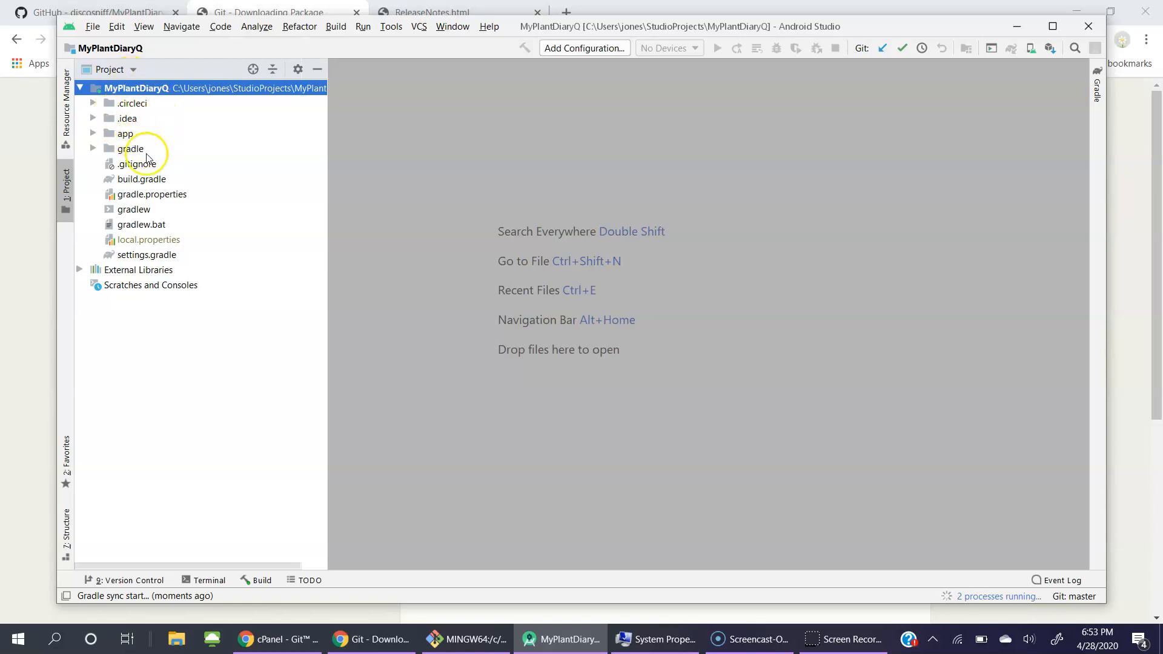
mouse_move(167, 460)
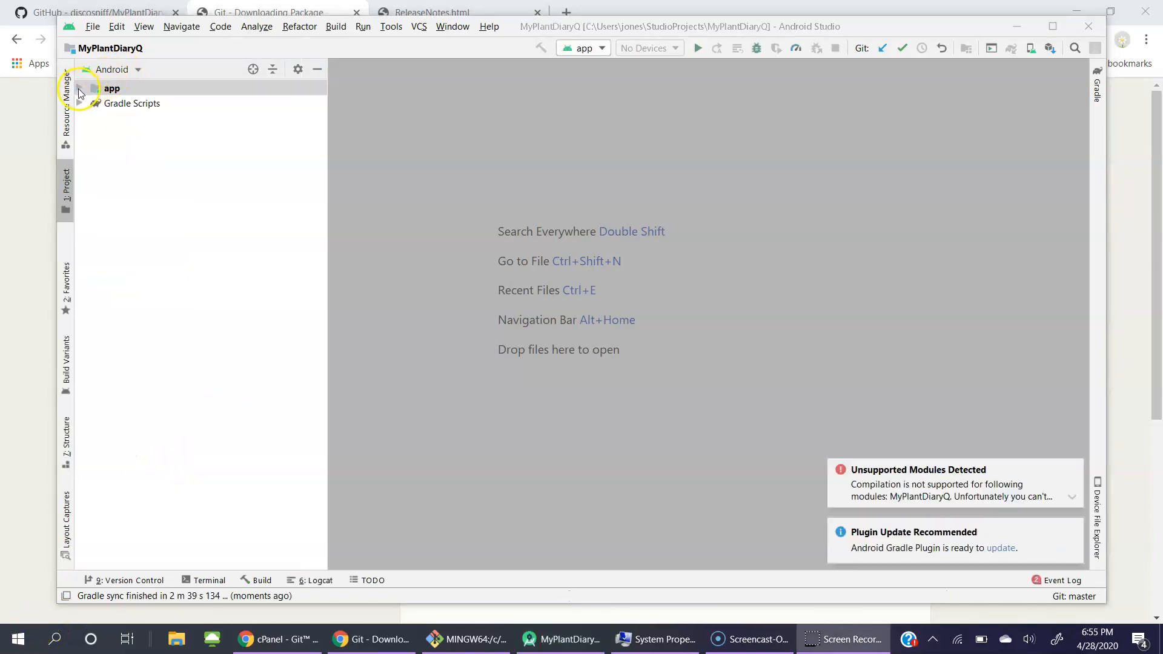
left_click(83, 88)
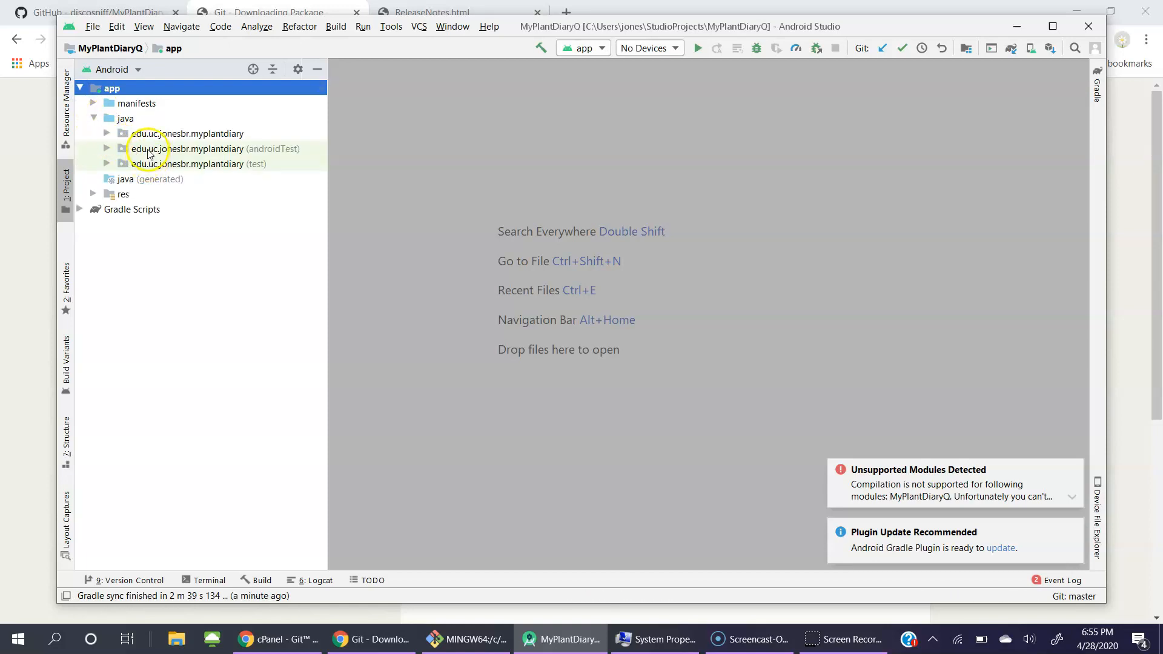
left_click(106, 133)
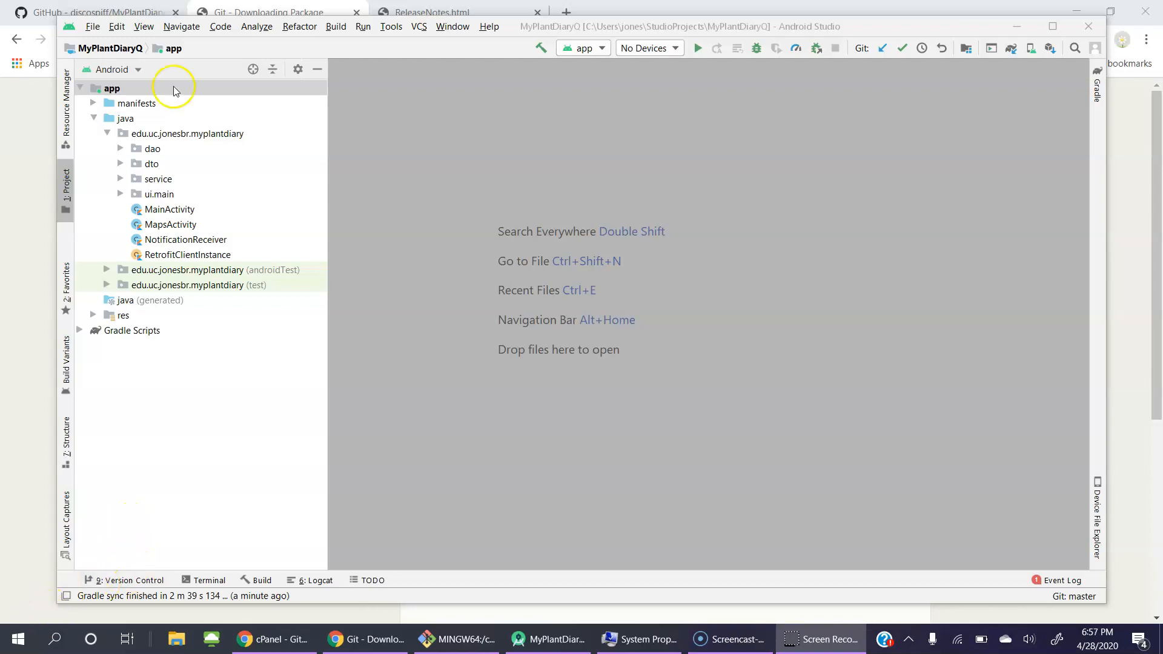
Step: Bring up the app module's context menu to reach Git > Repository actions
right_click(111, 88)
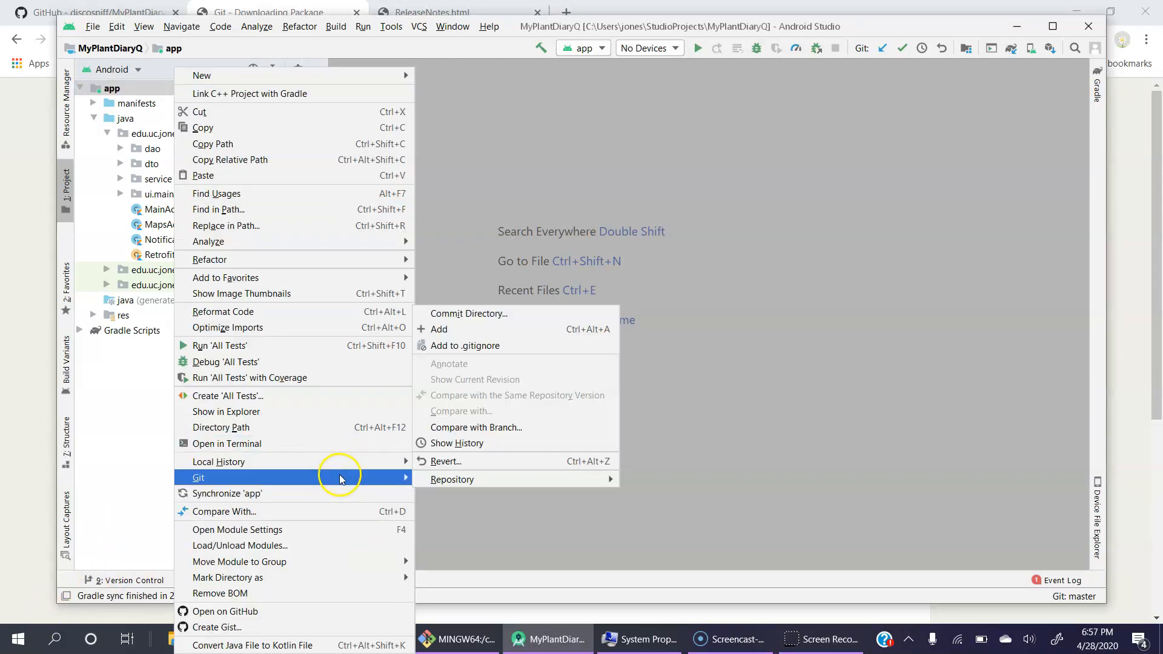
mouse_move(474, 346)
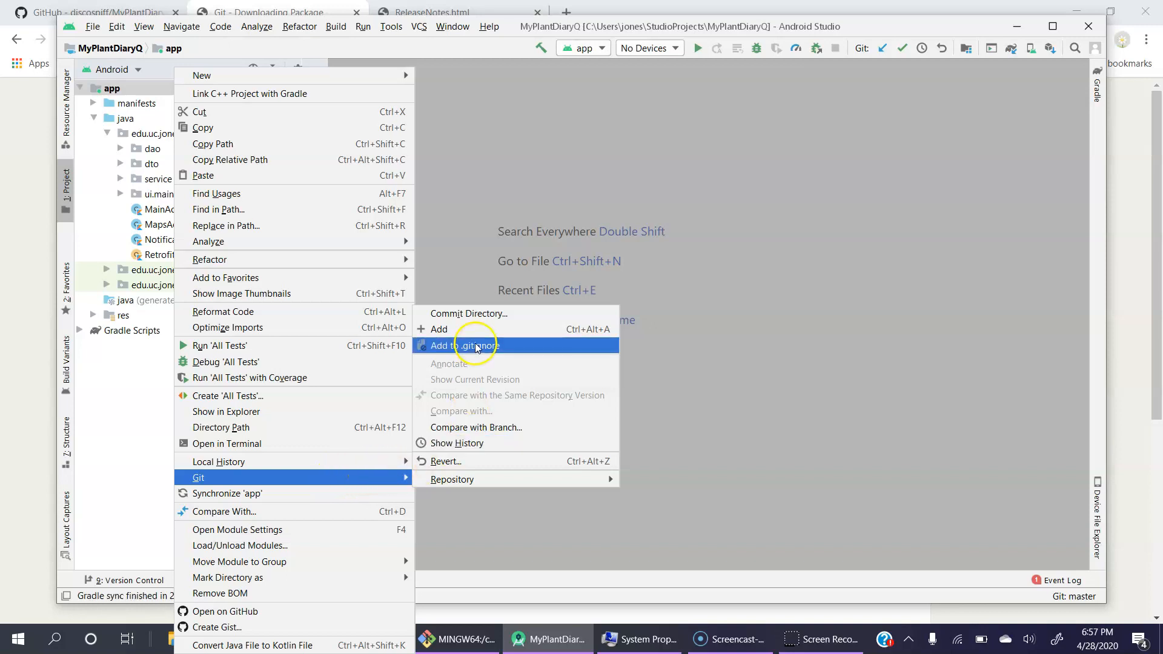
mouse_move(514, 479)
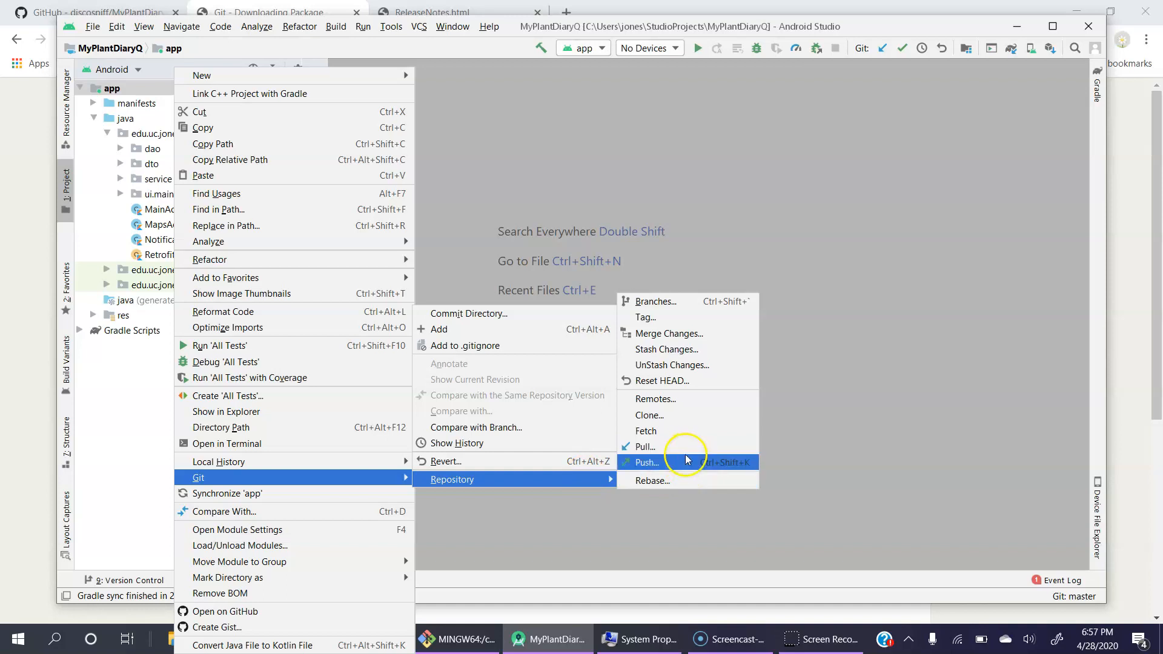
mouse_move(675, 453)
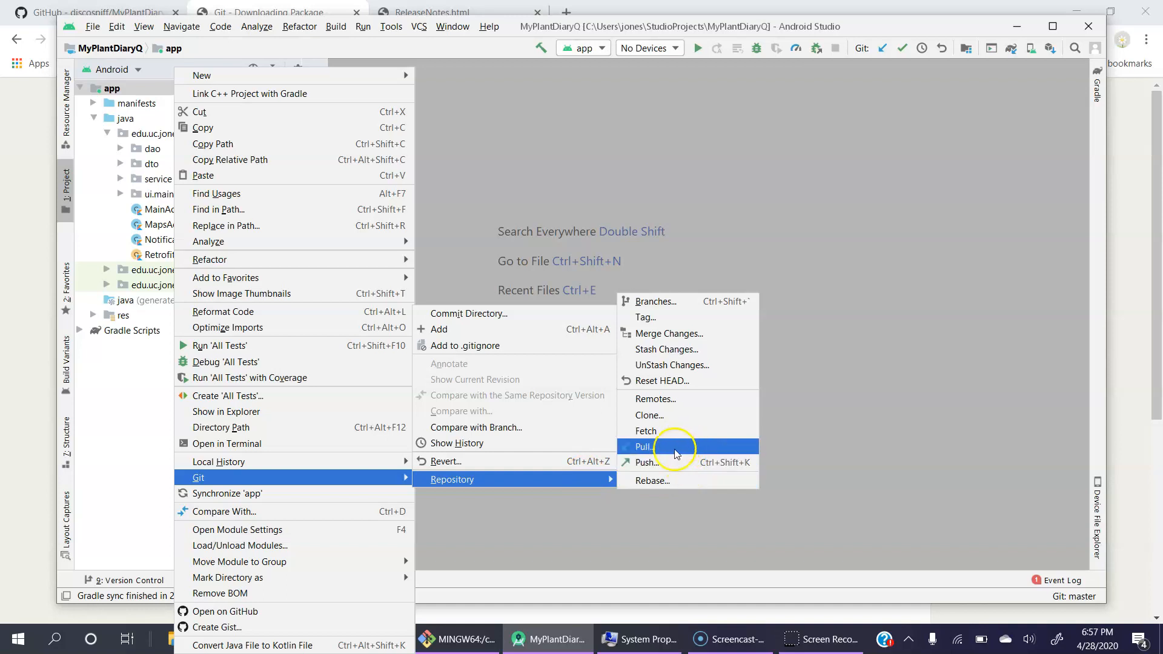
mouse_move(676, 400)
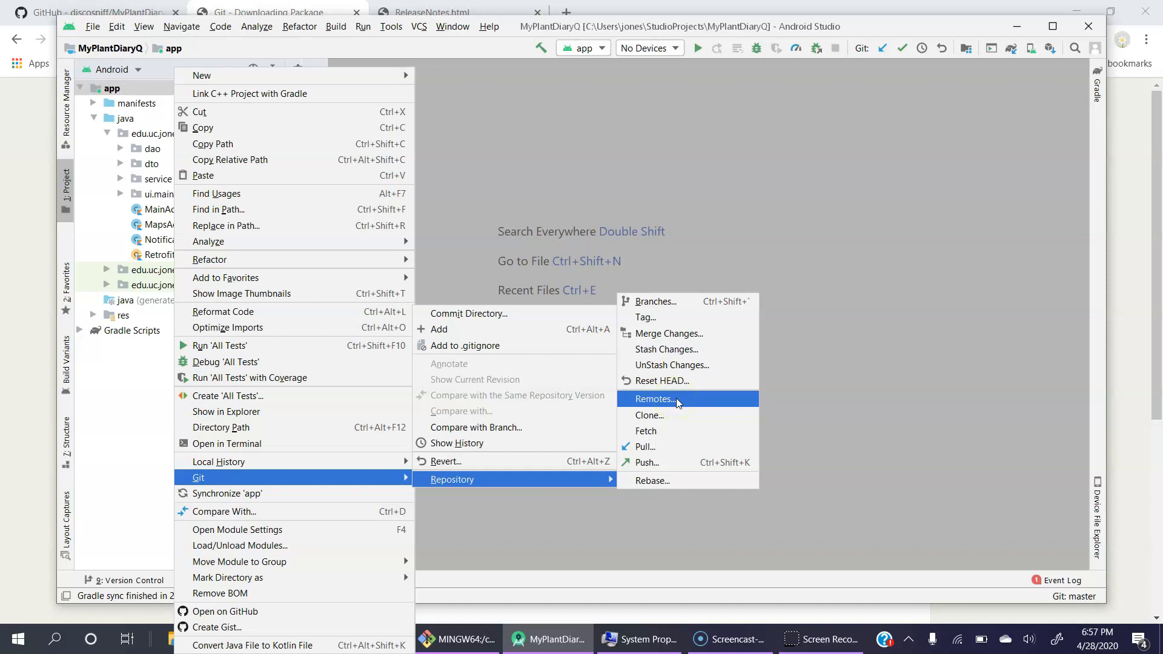
mouse_move(821, 380)
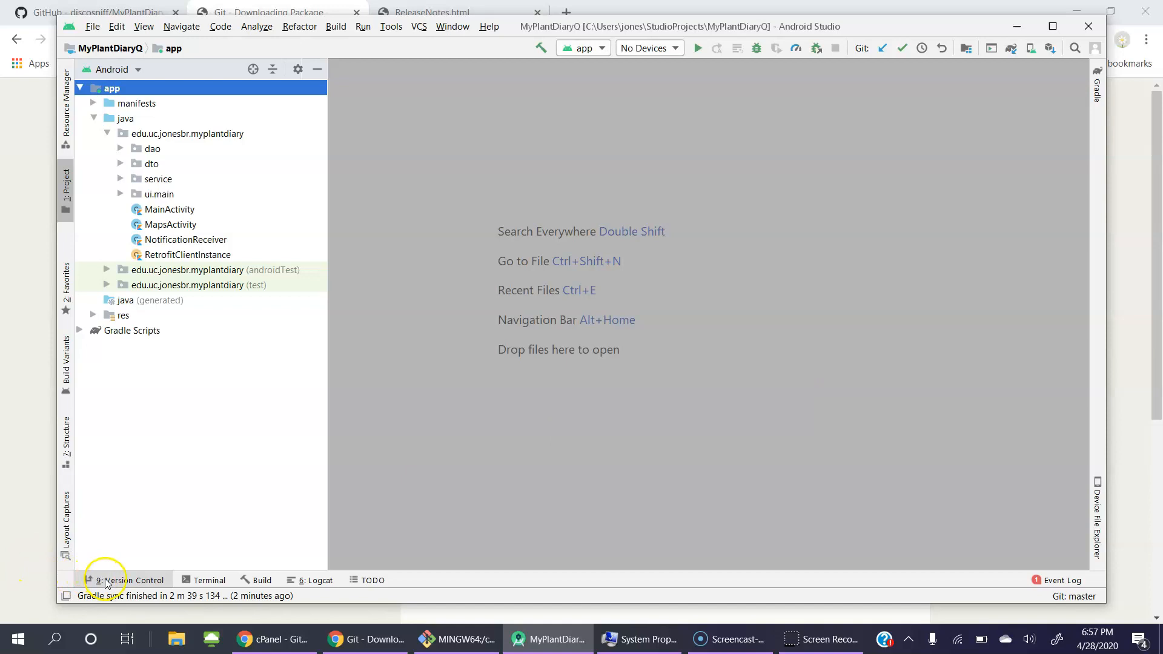
Step: Add a /** Broadcast receiver */ doc comment to NotificationReceiver and view the commit log
left_click(128, 580)
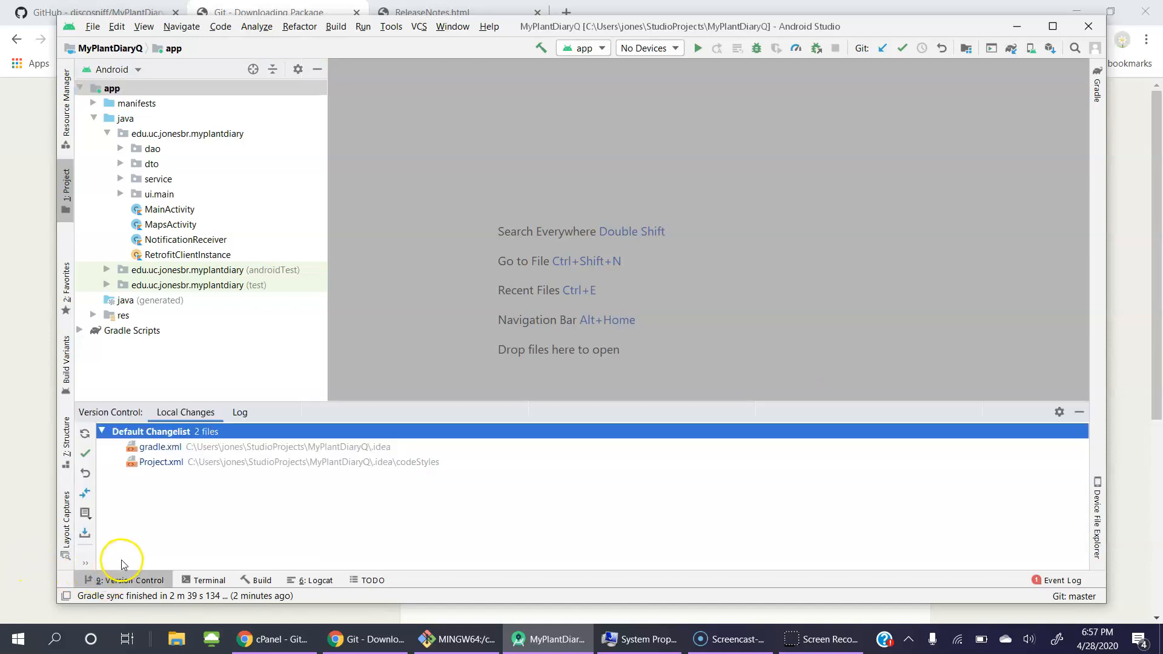
double_click(185, 238)
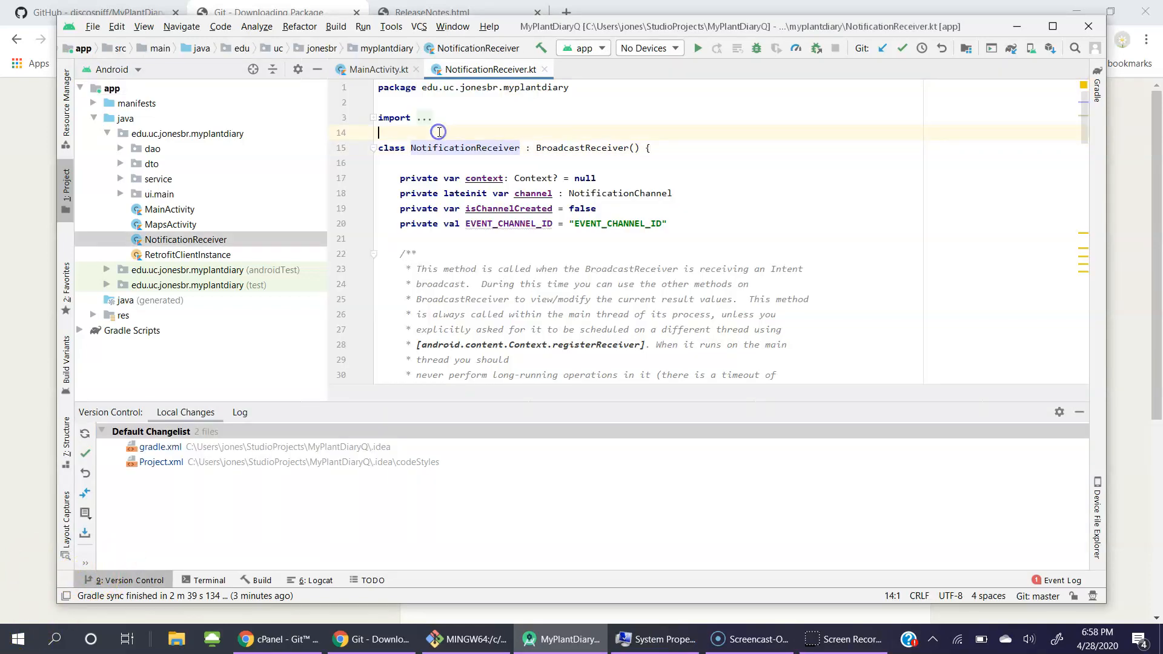
type("/**")
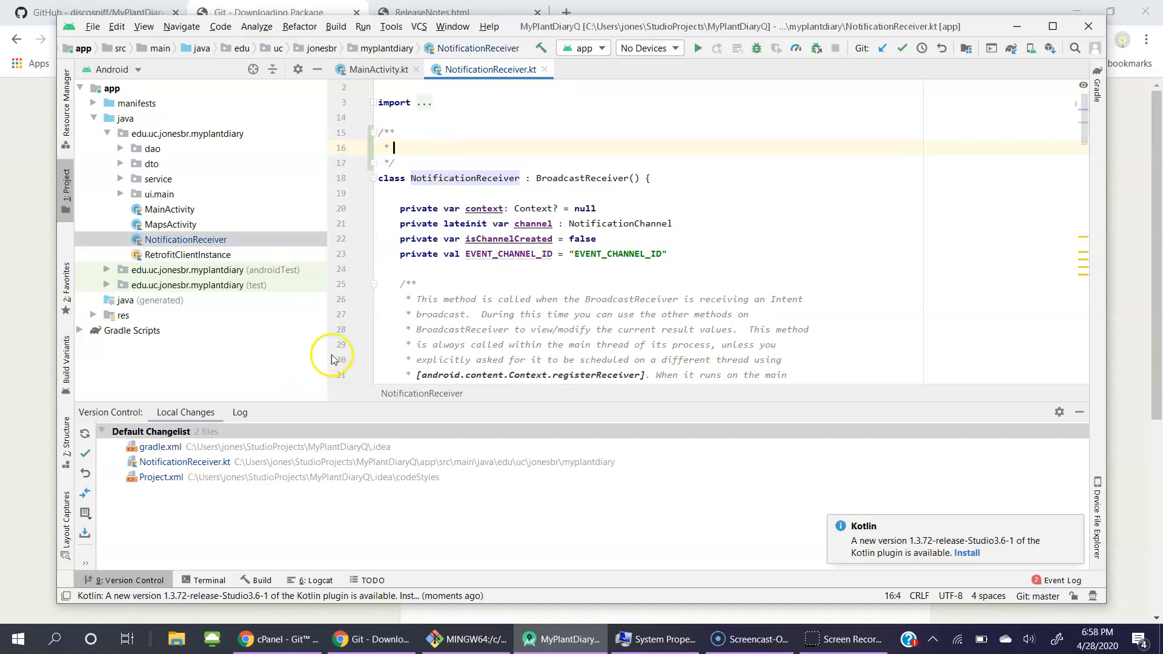
type("Braod")
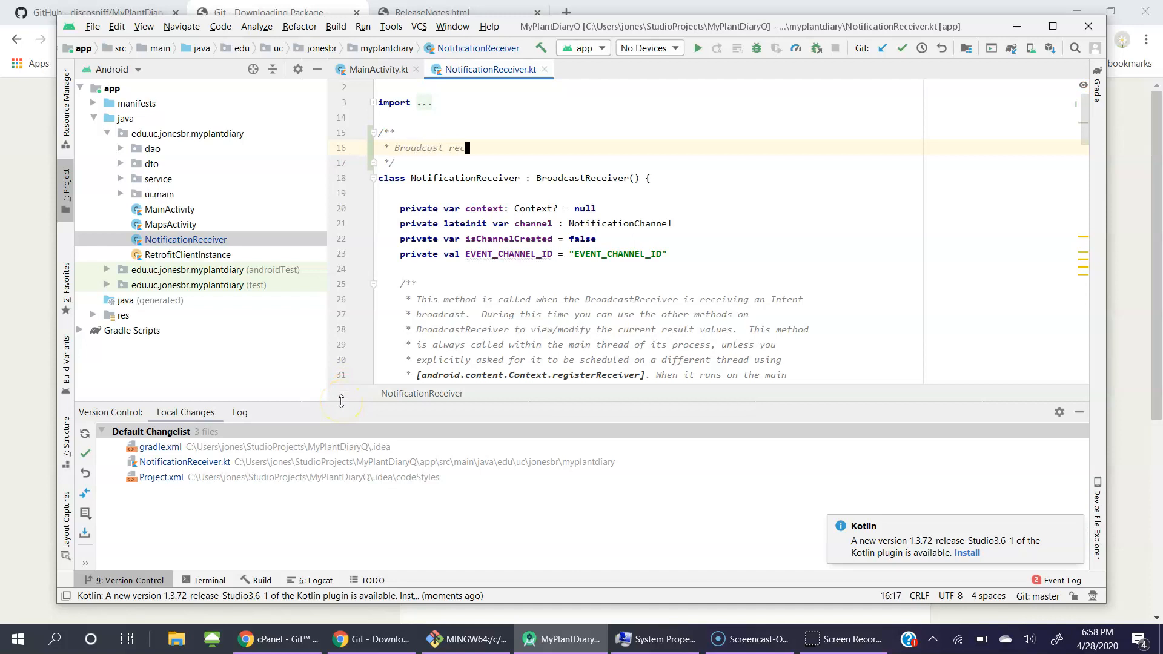
type("eiver")
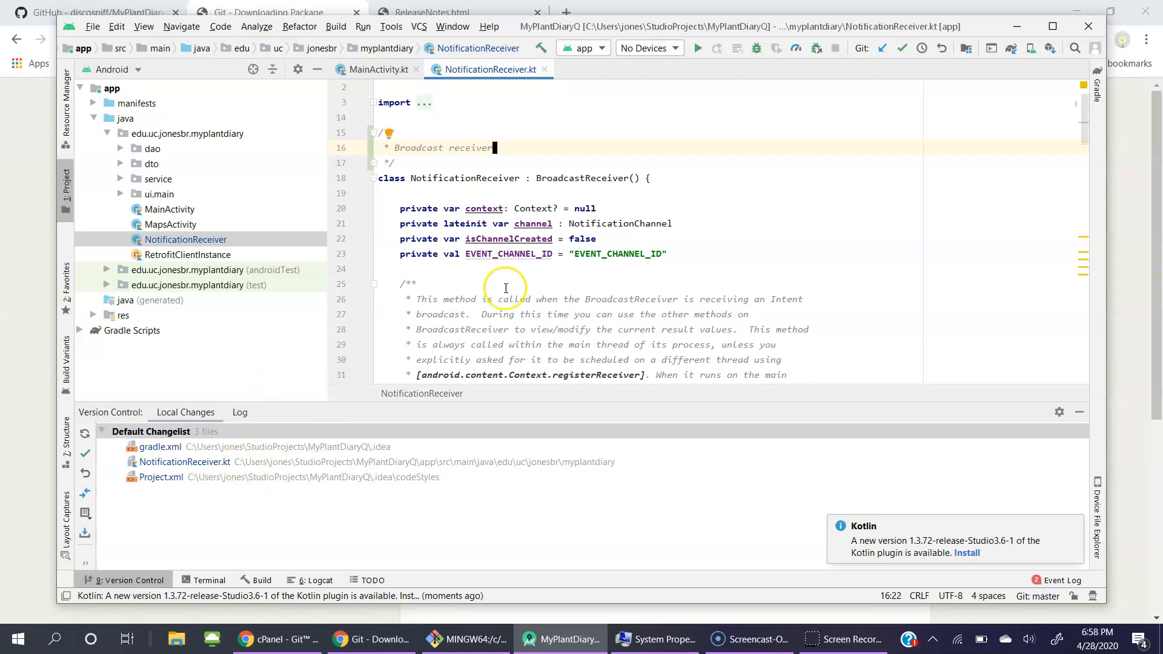
mouse_move(410, 379)
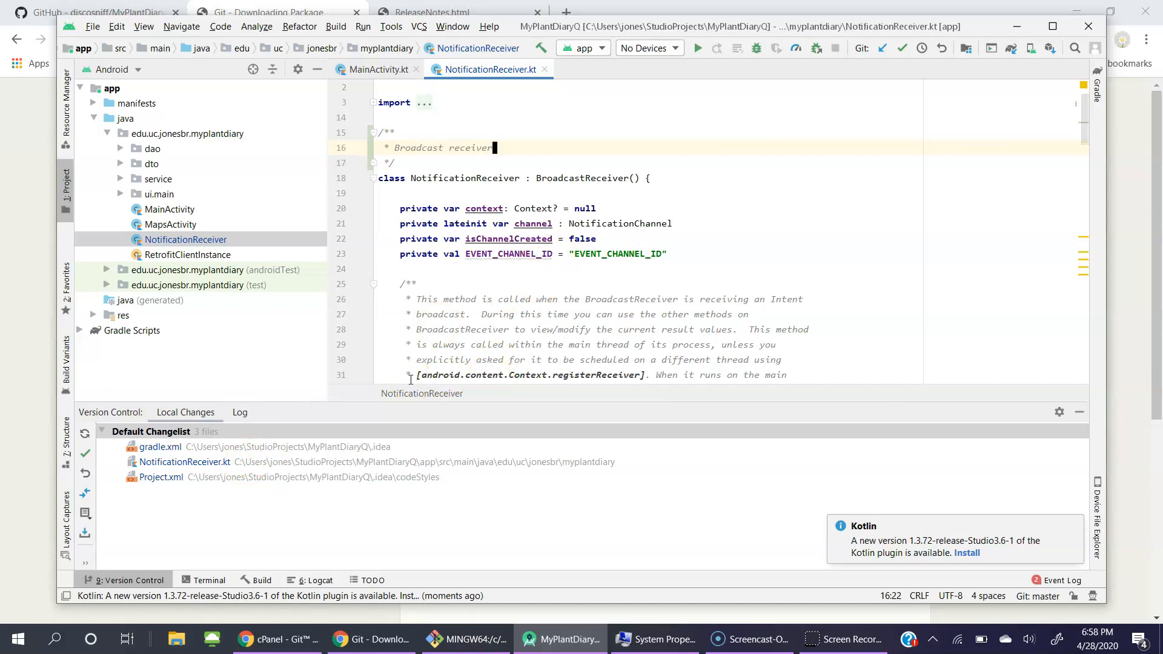
left_click(240, 412)
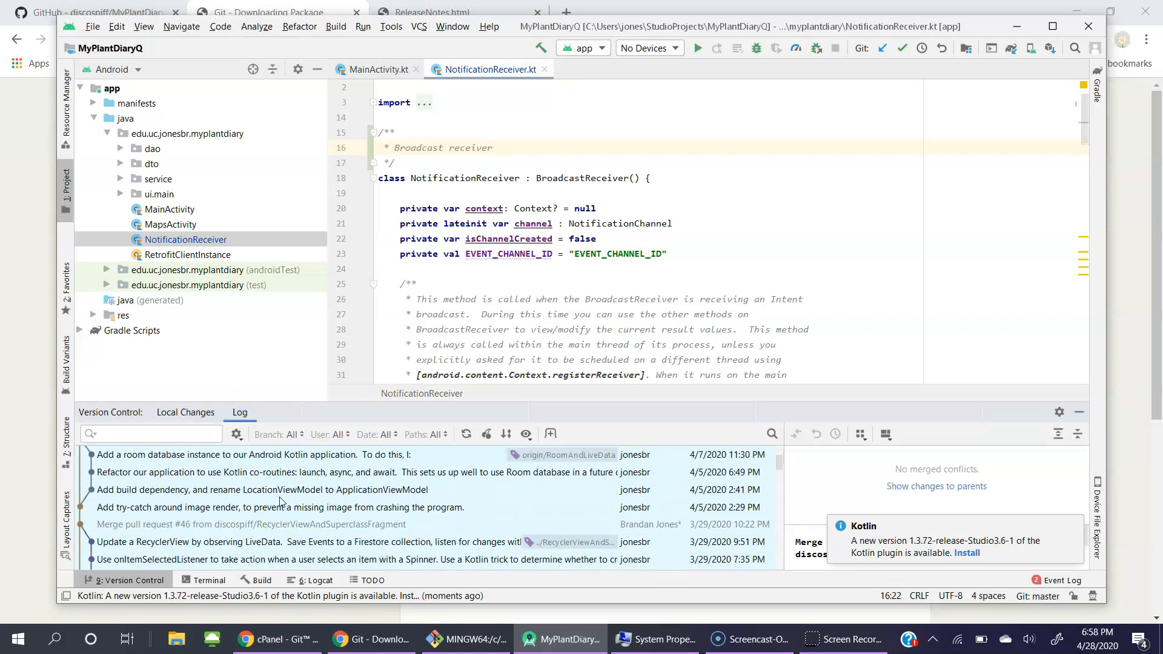
Step: Scroll through the Version Control log's commit history
scroll("down", 3)
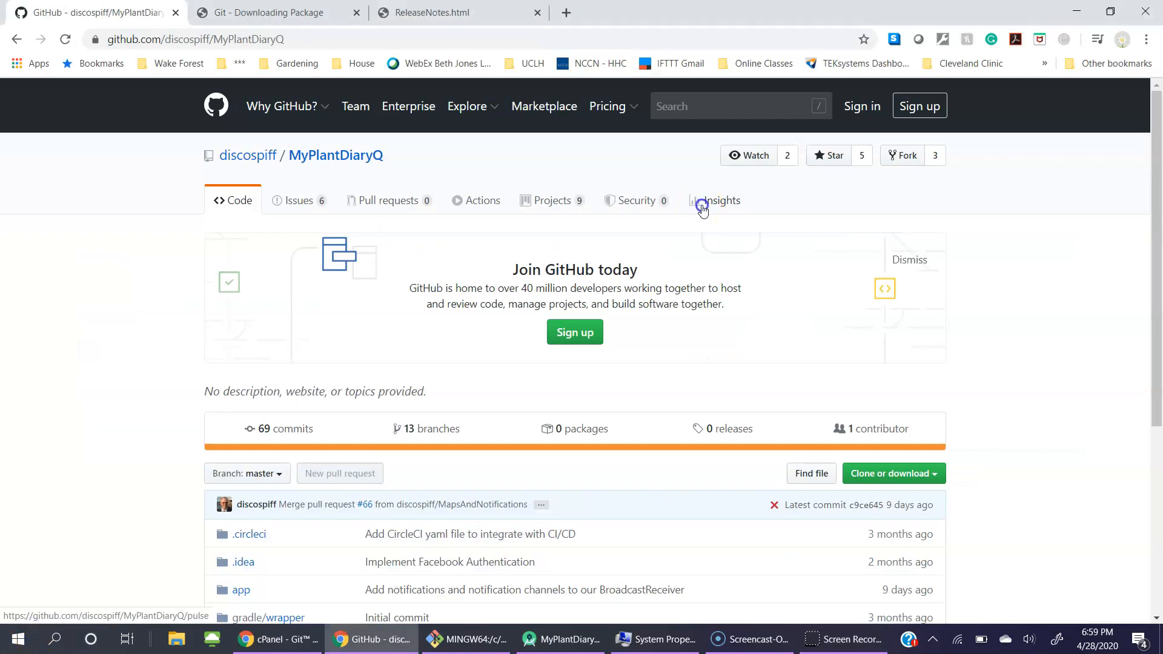
left_click(715, 201)
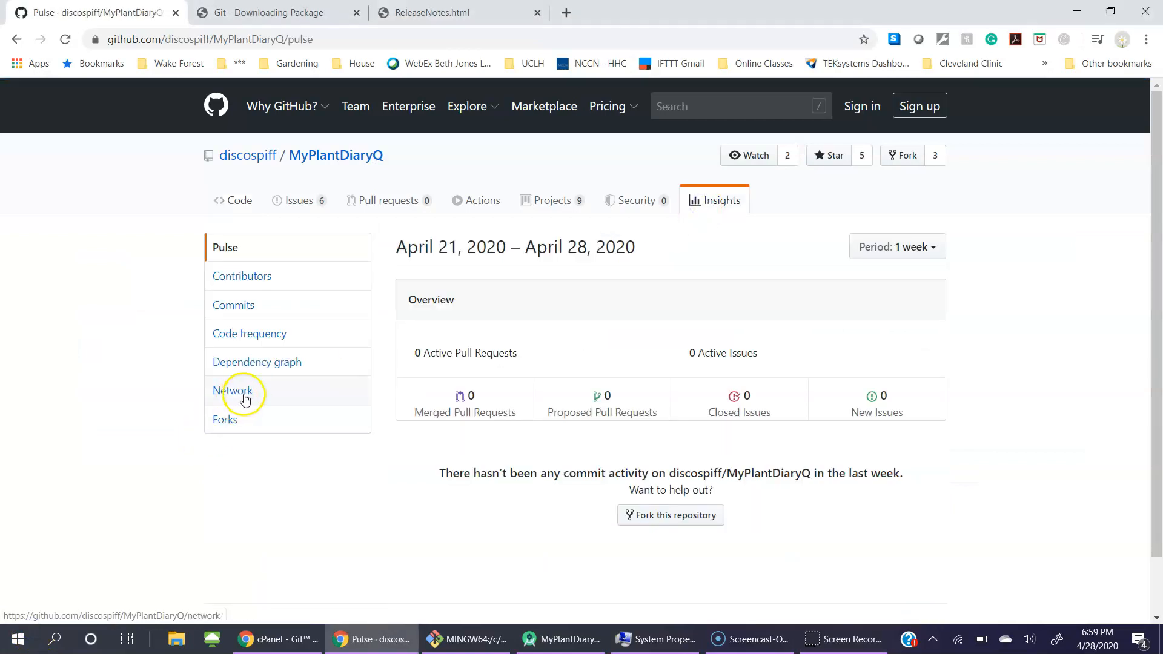
left_click(233, 390)
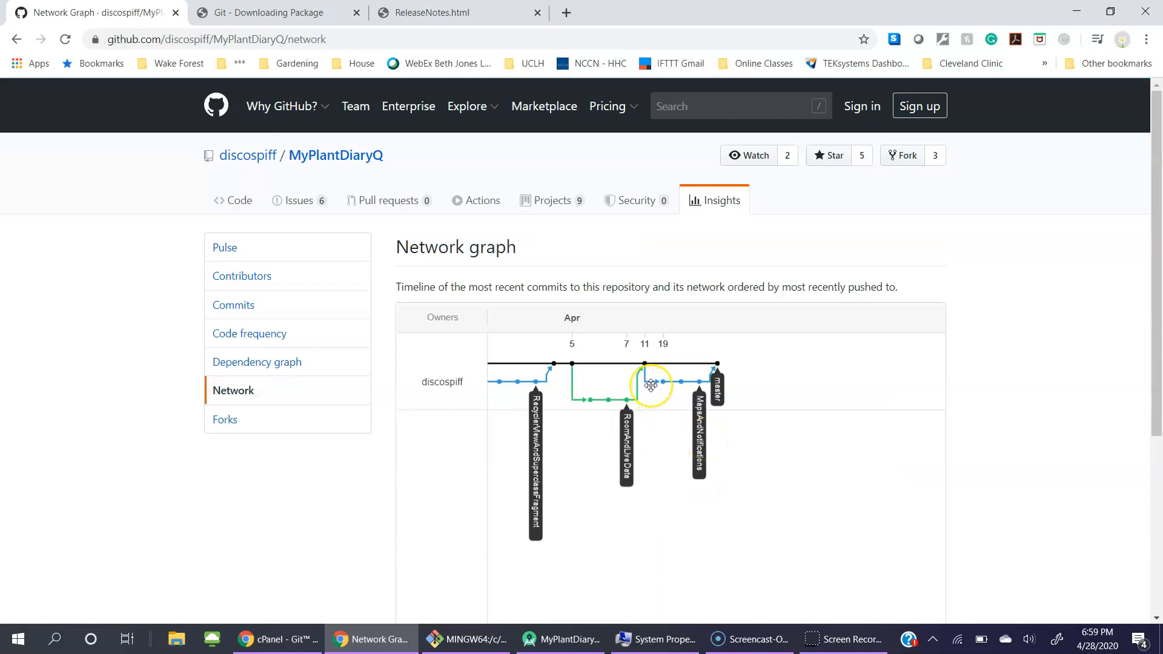
mouse_move(588, 424)
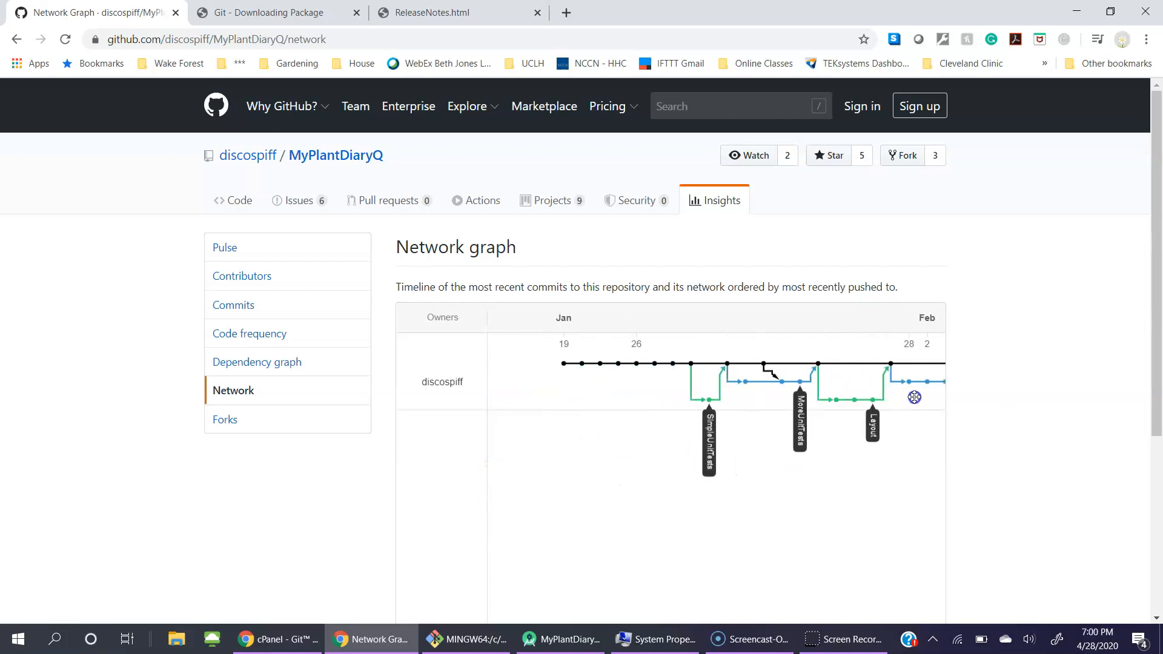
mouse_move(329, 164)
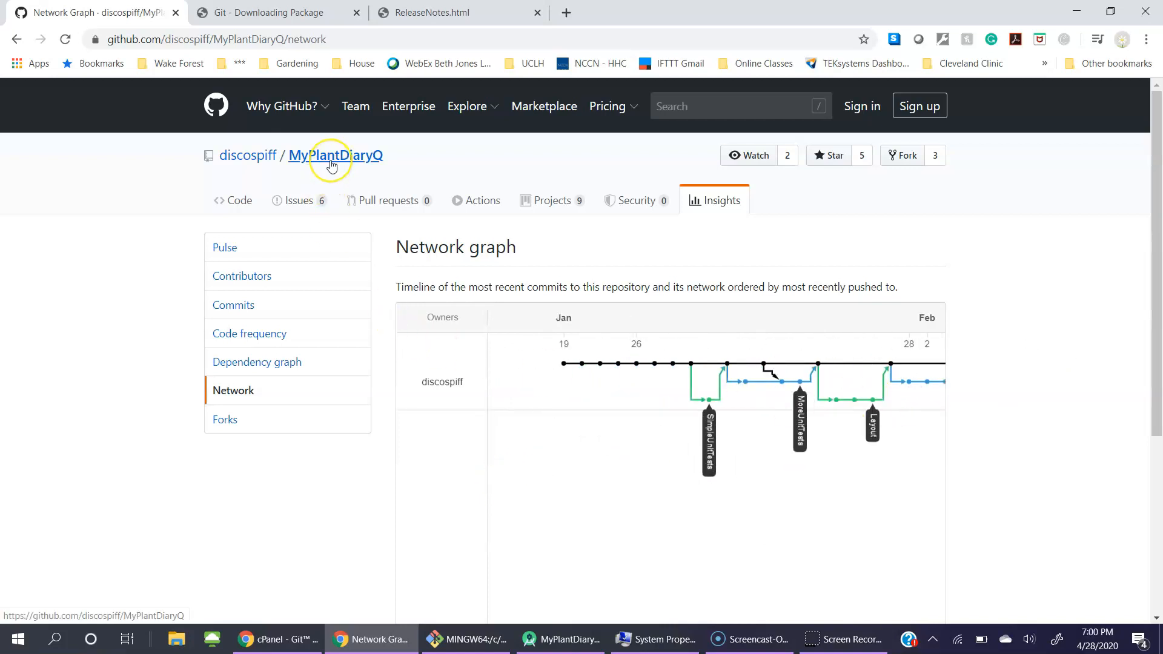
left_click(334, 155)
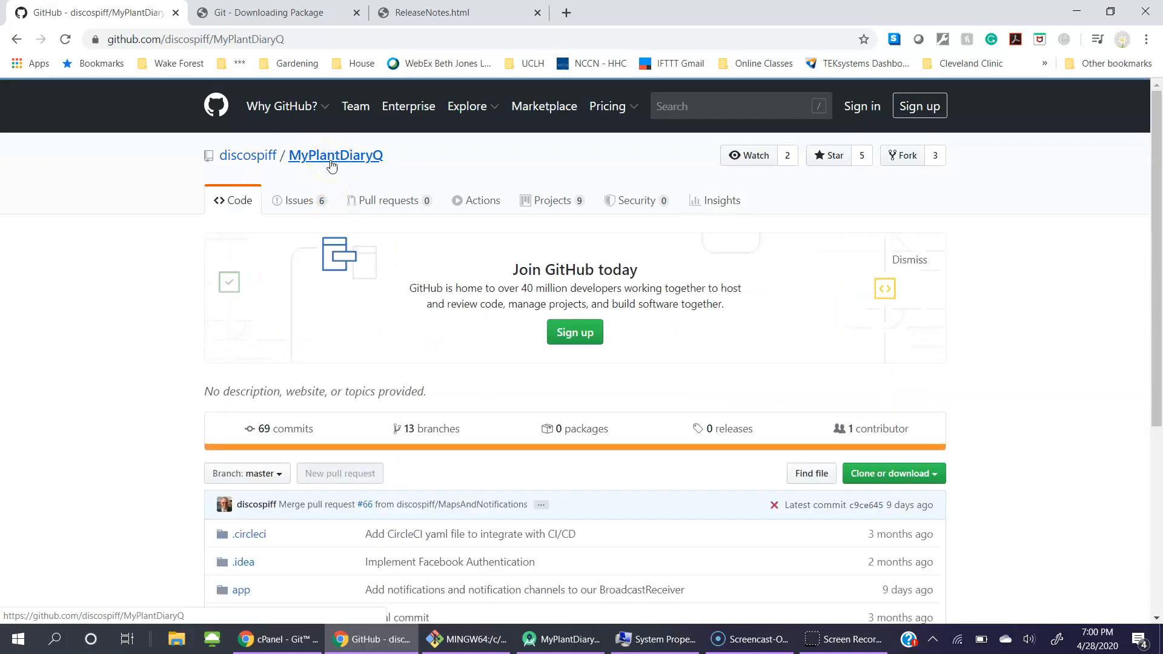
Step: View the MyPlantDiaryQ branches page, scrolling through the default, active and stale branch lists
left_click(431, 429)
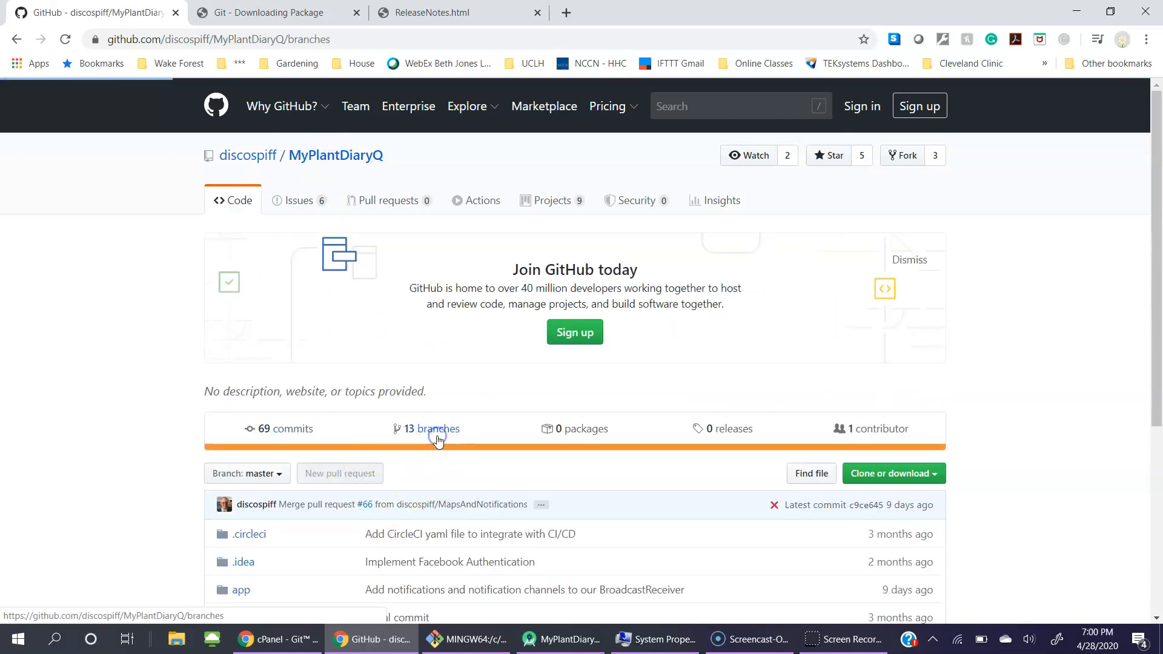
left_click(439, 428)
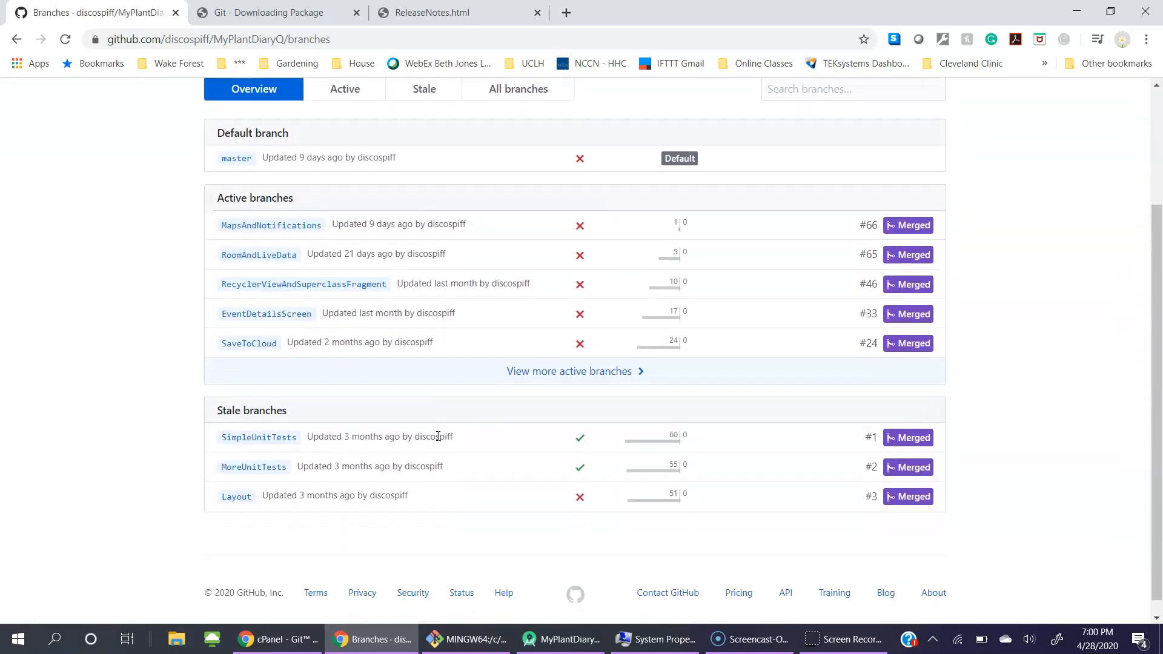
scroll("down", 3)
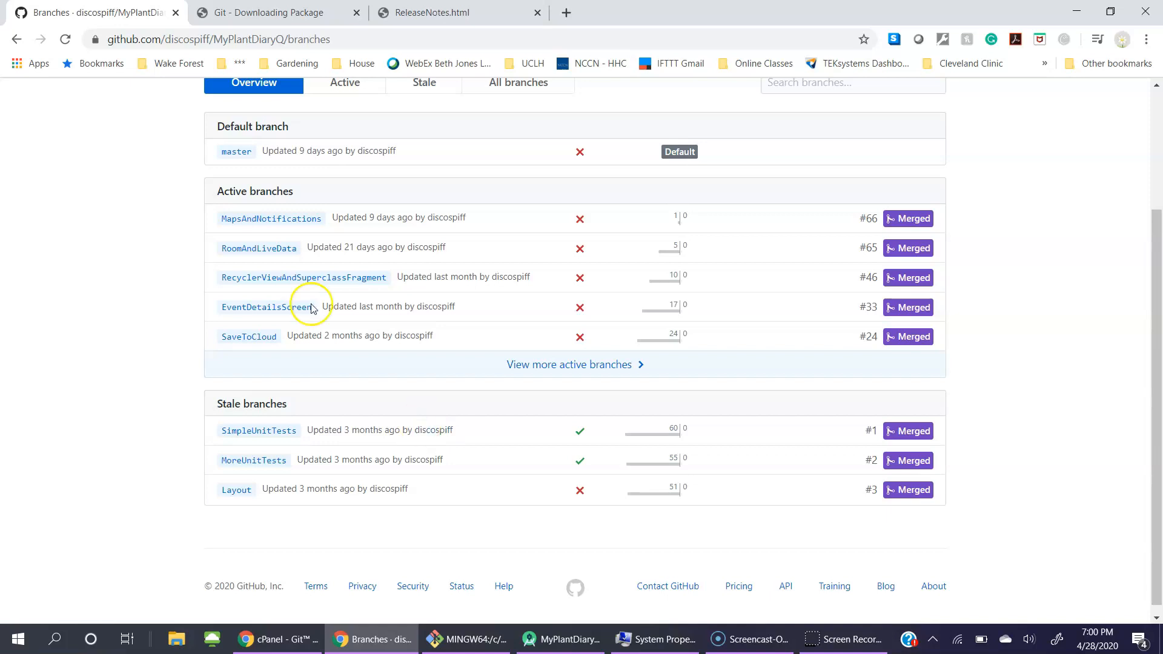
mouse_move(259, 252)
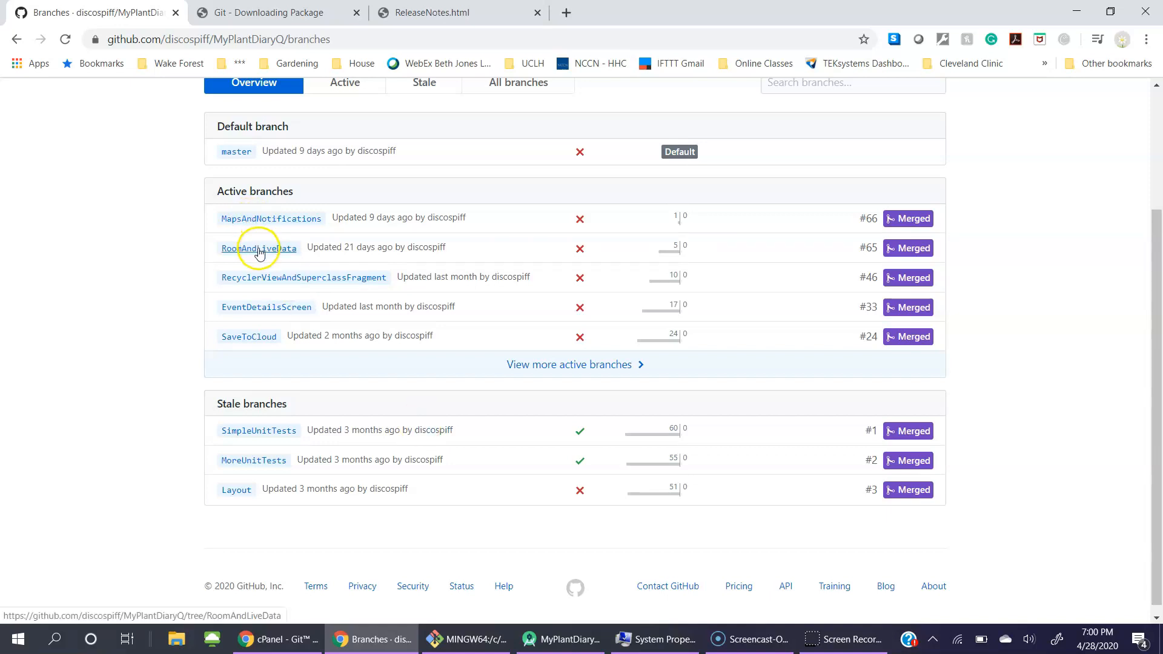
mouse_move(271, 283)
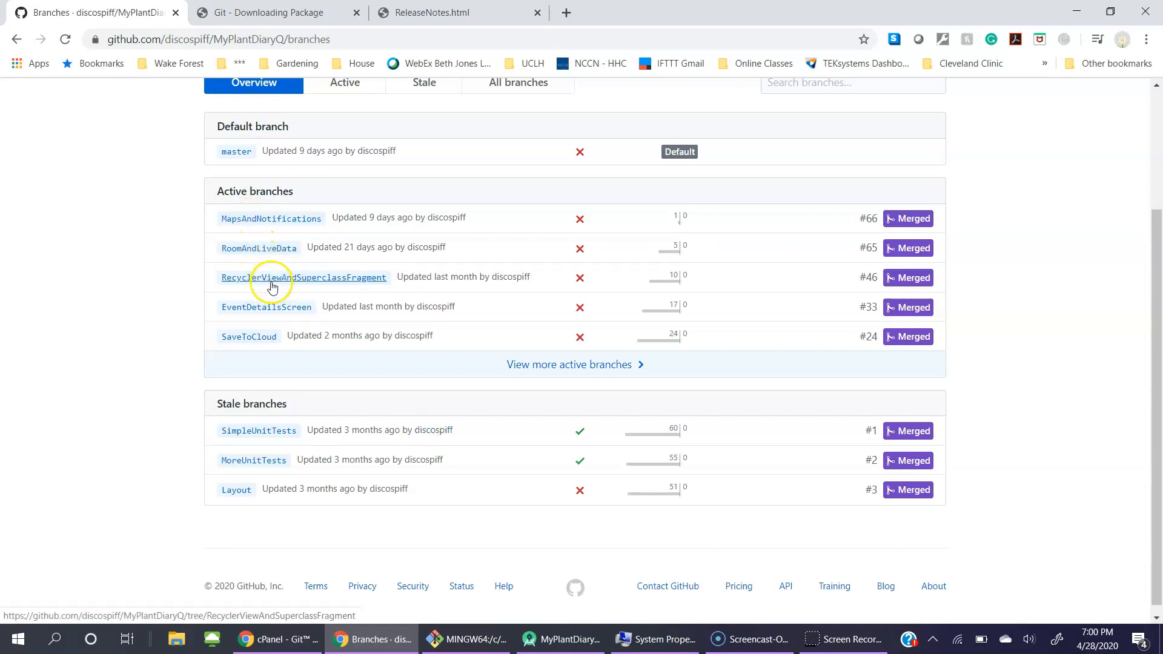
left_click(564, 639)
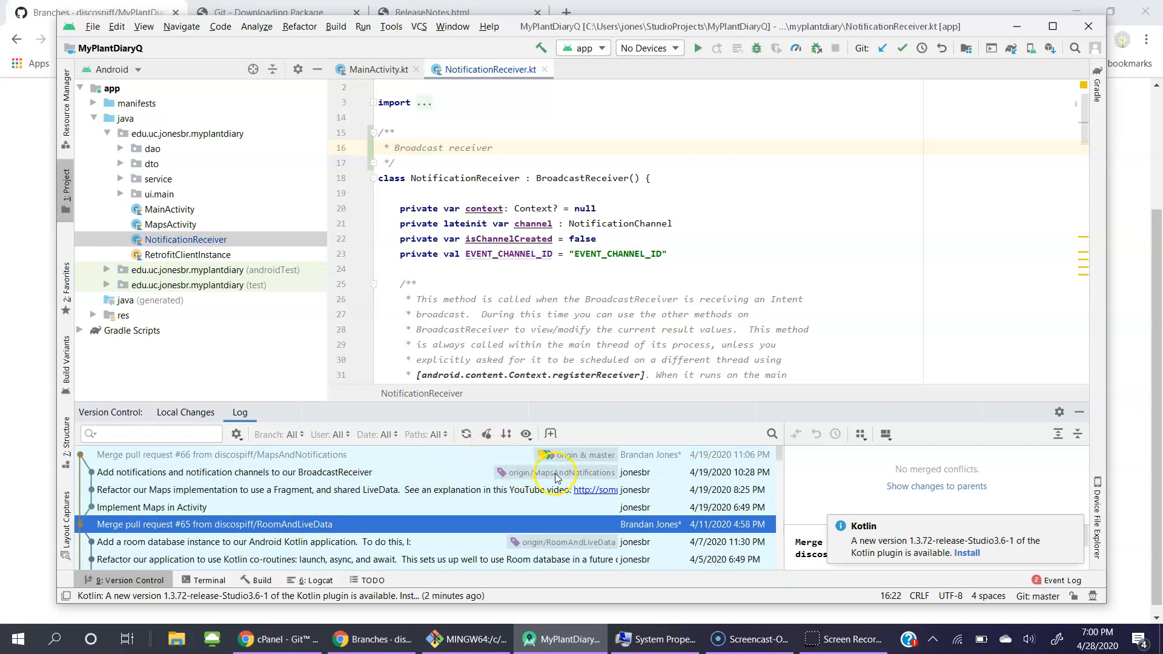
Step: Scroll past the RoomAndLiveData and RecyclerView merges and list the RecyclerView LiveData commit's five changed files
scroll("down", 3)
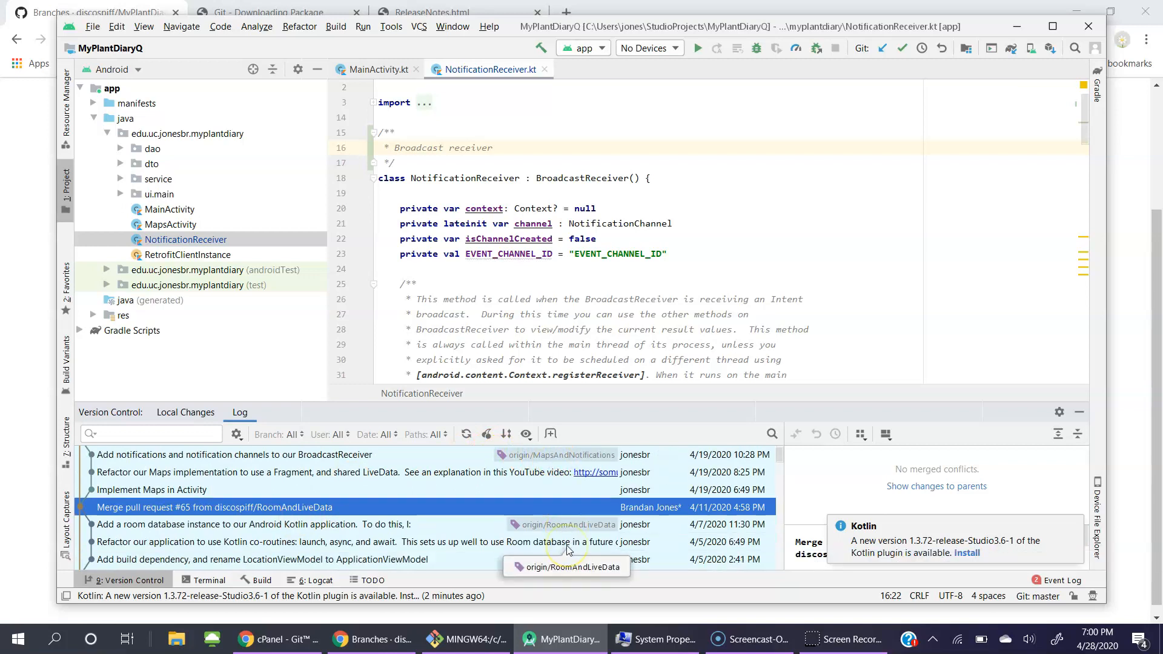
scroll("down", 3)
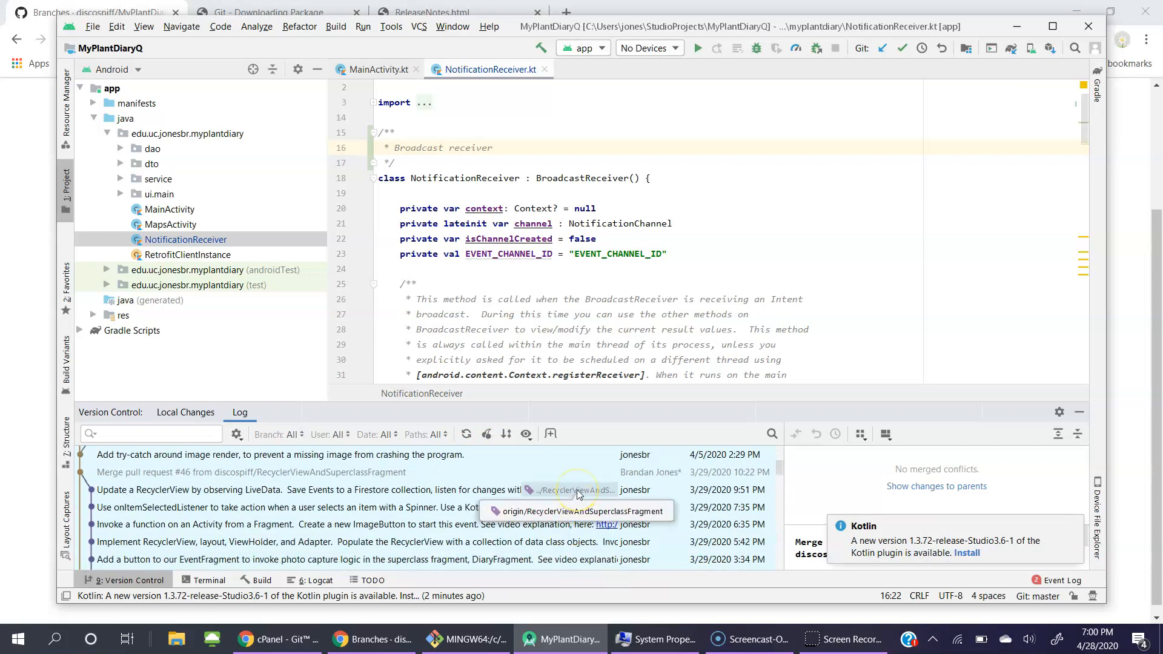
left_click(281, 507)
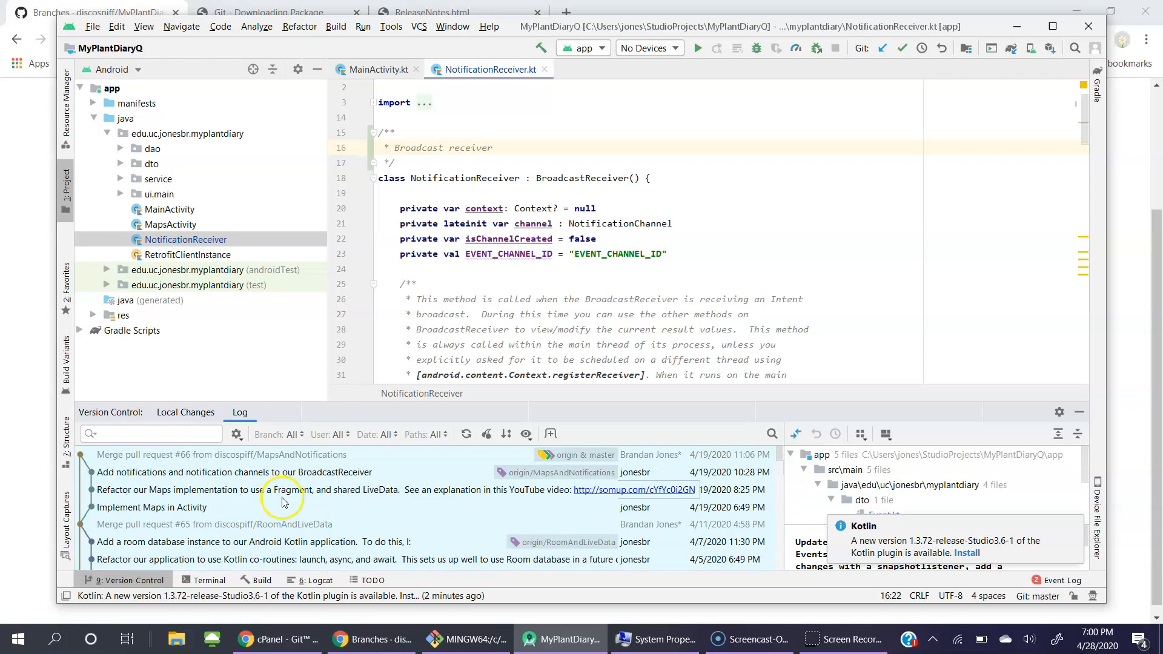
mouse_move(283, 550)
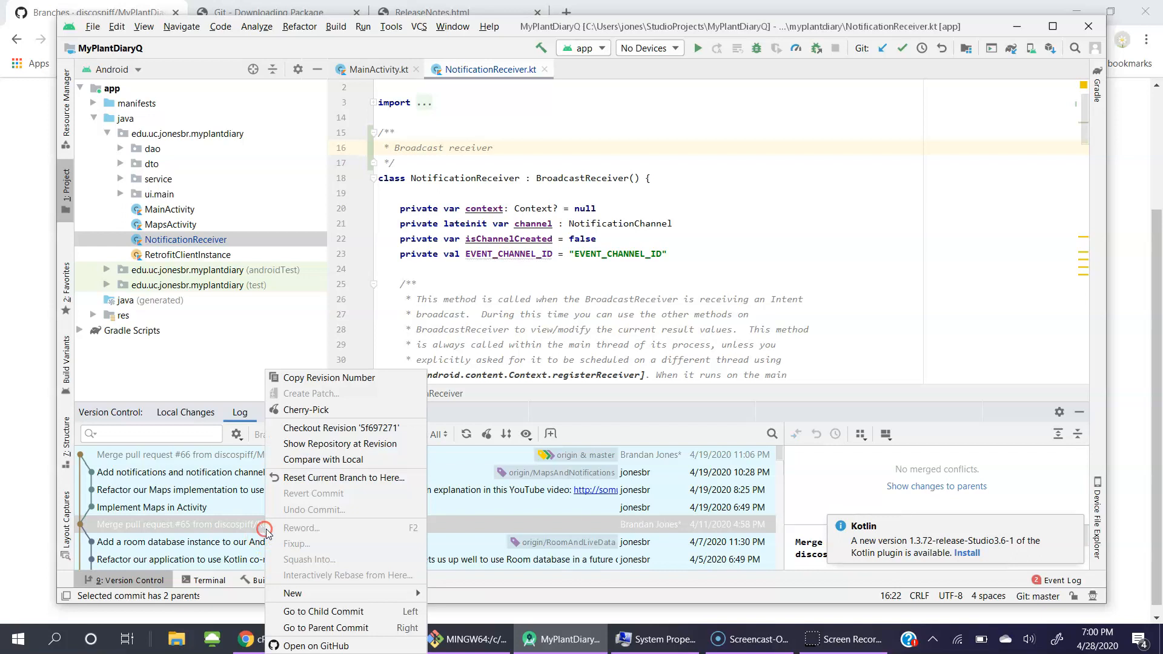
mouse_move(347, 427)
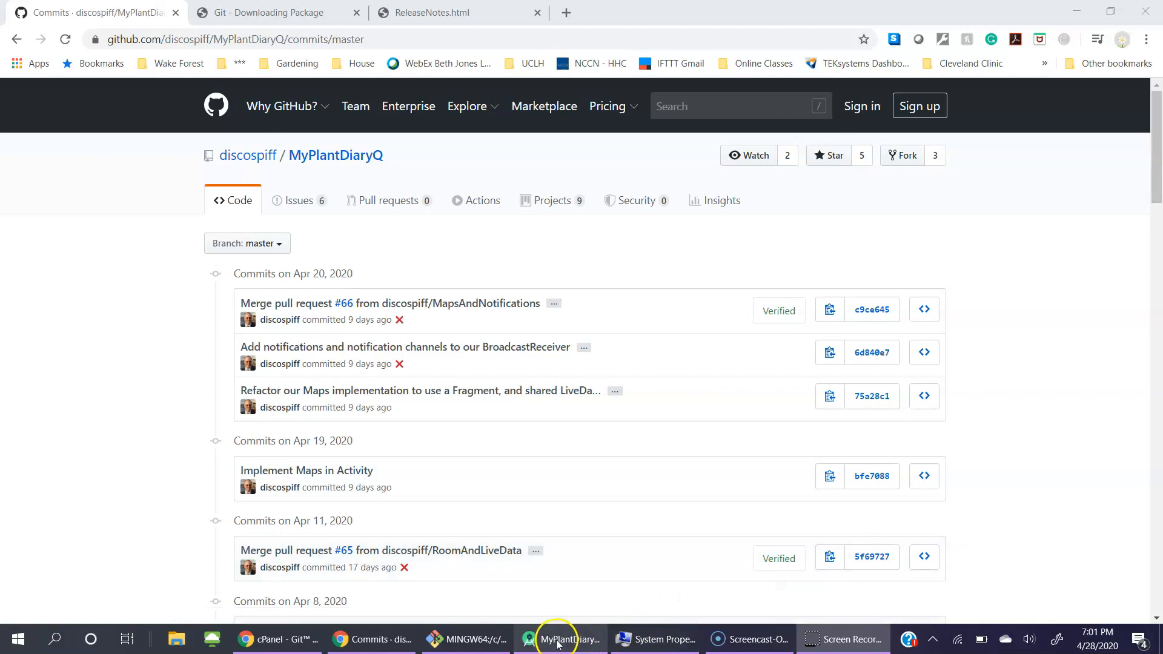
mouse_move(569, 330)
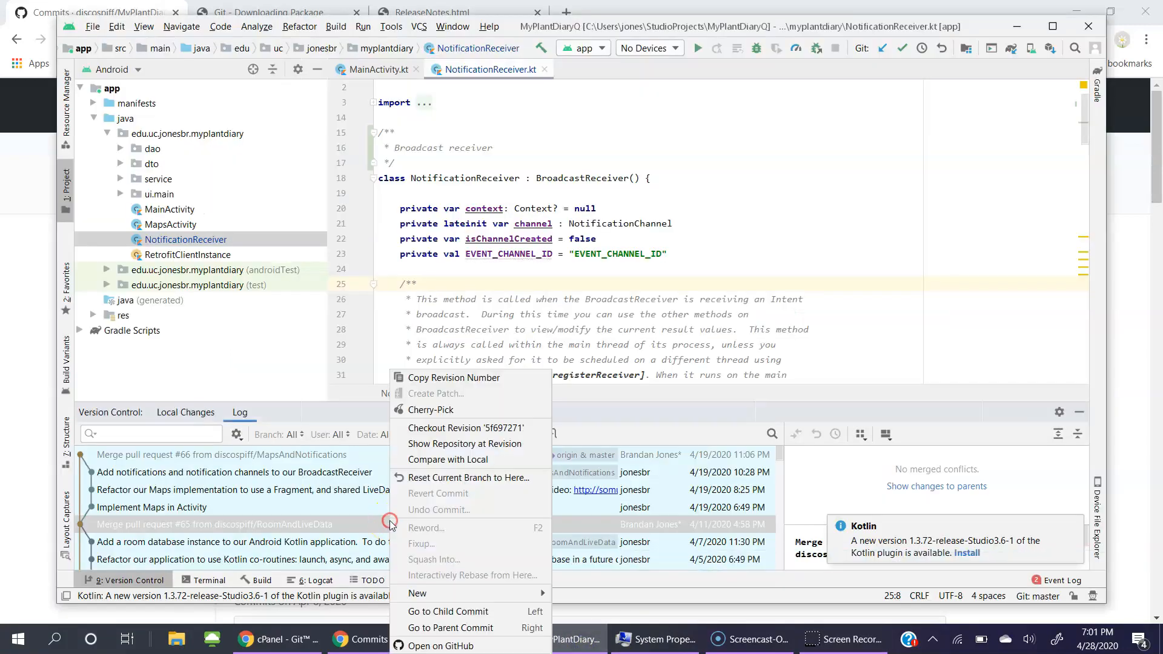
mouse_move(471, 427)
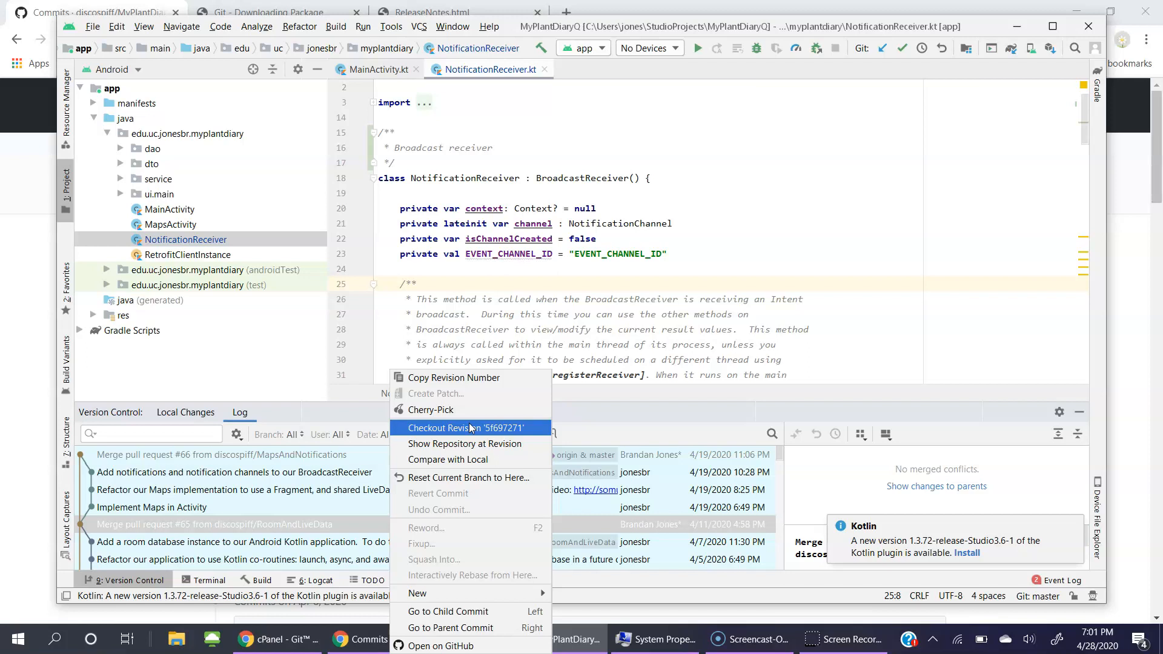
mouse_move(587, 268)
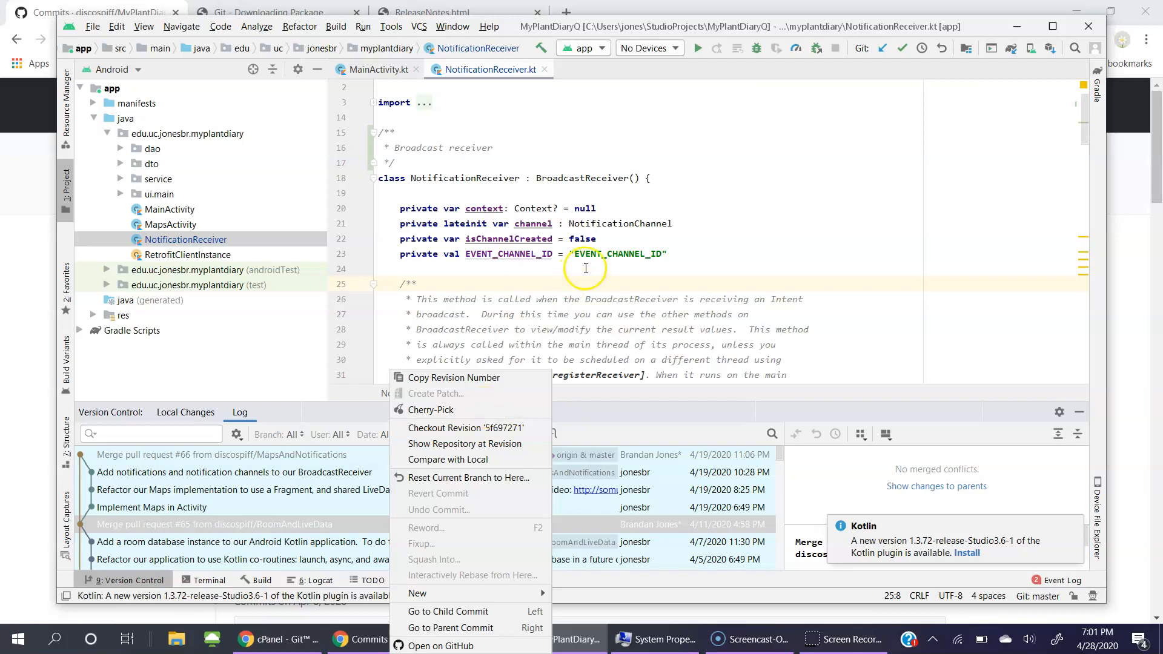
Step: Close the Checkout Revision '5f697271' menu, leaving the project on master with NotificationReceiver.kt in focus
left_click(586, 269)
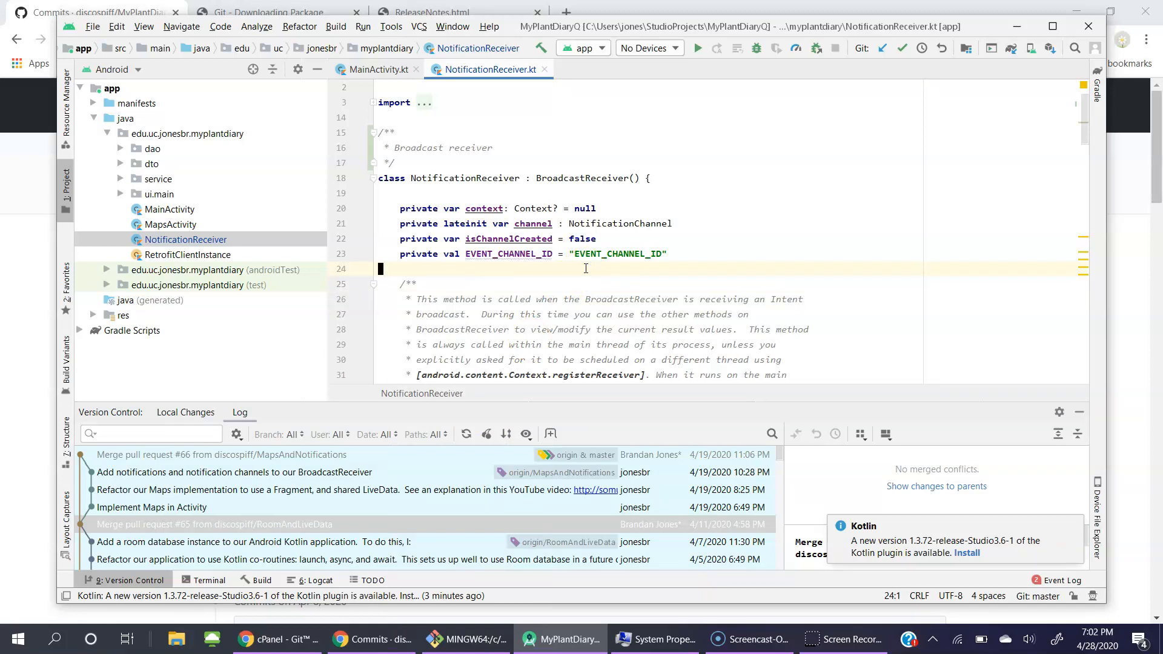
mouse_move(516, 334)
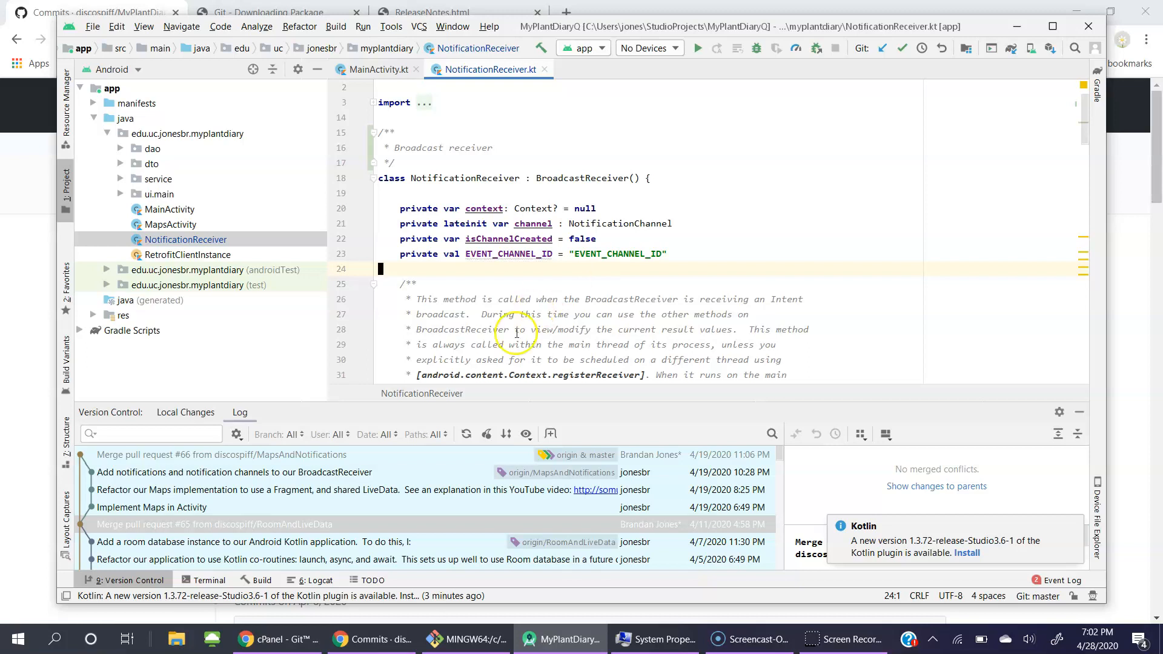